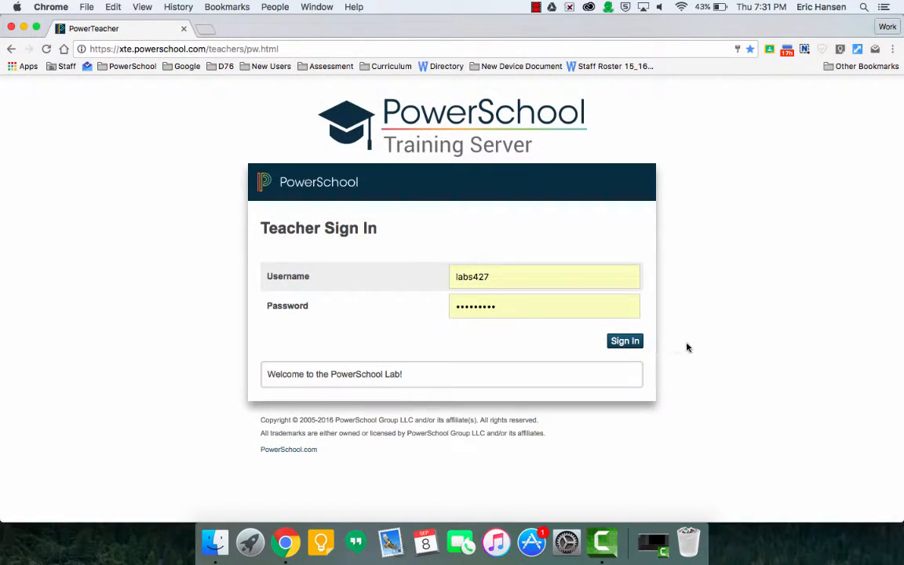
{"action": "mouse_move", "coordinate": [633, 354]}
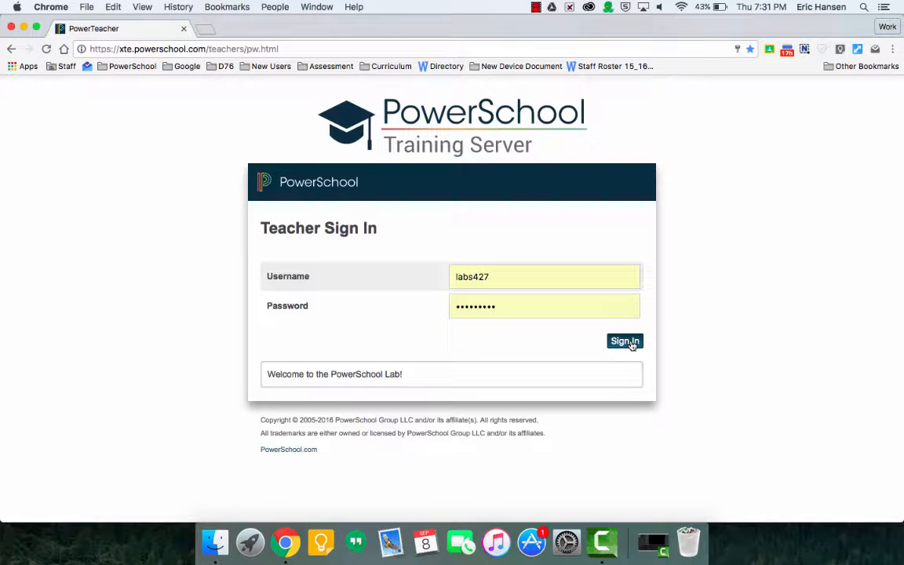
Sign in to the PowerSchool teacher portal with the entered credentials
{"action": "left_click", "coordinate": [625, 341]}
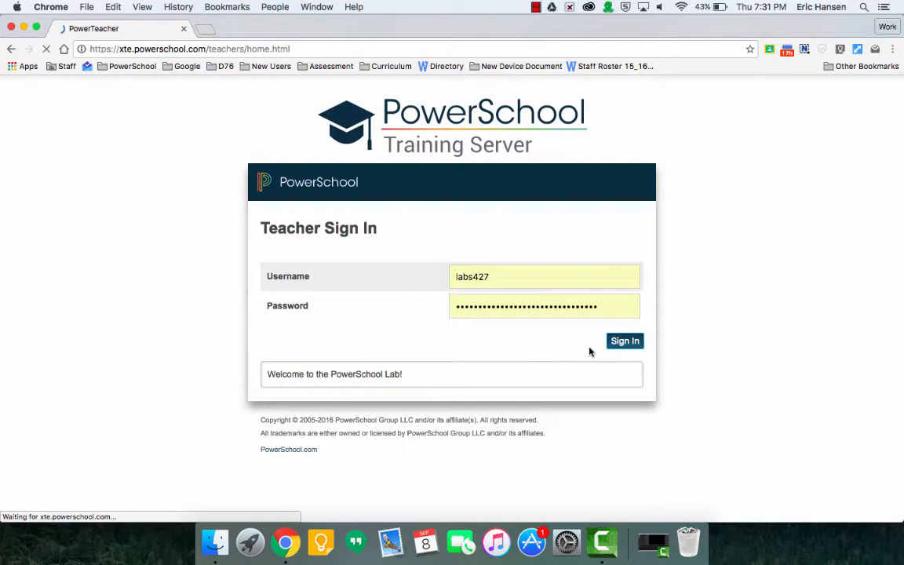
Land on the Start Page listing the current Geography and Government classes
{"action": "left_click", "coordinate": [625, 340]}
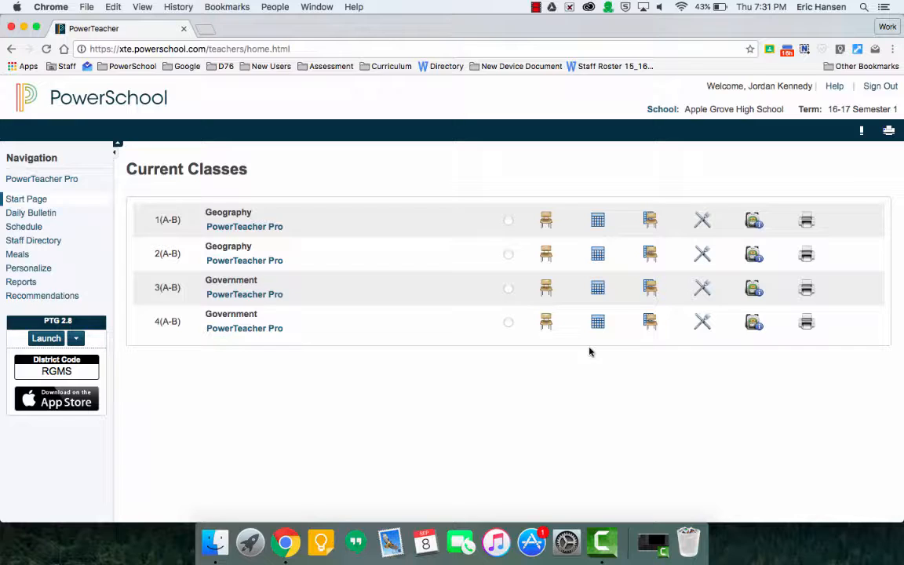
{"action": "mouse_move", "coordinate": [393, 341]}
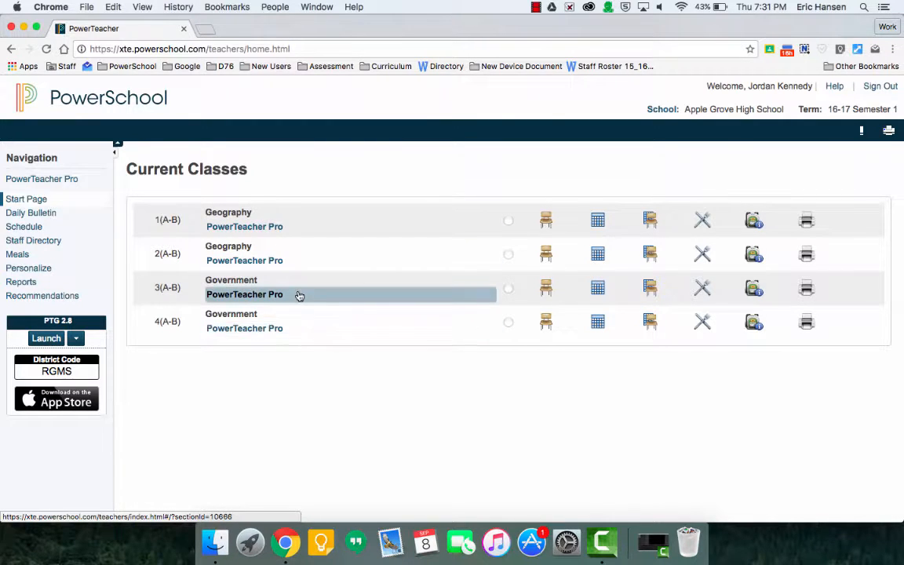
{"action": "mouse_move", "coordinate": [515, 254]}
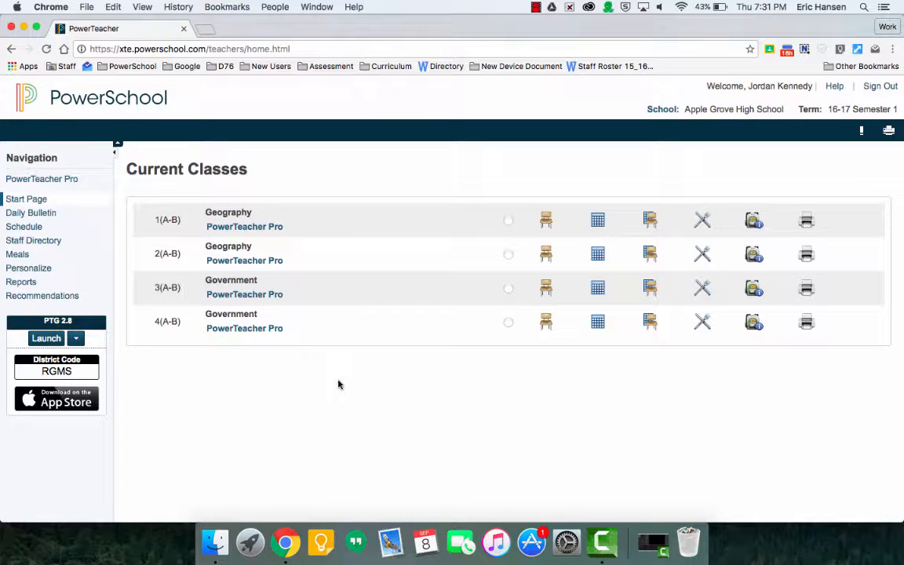
{"action": "mouse_move", "coordinate": [245, 226]}
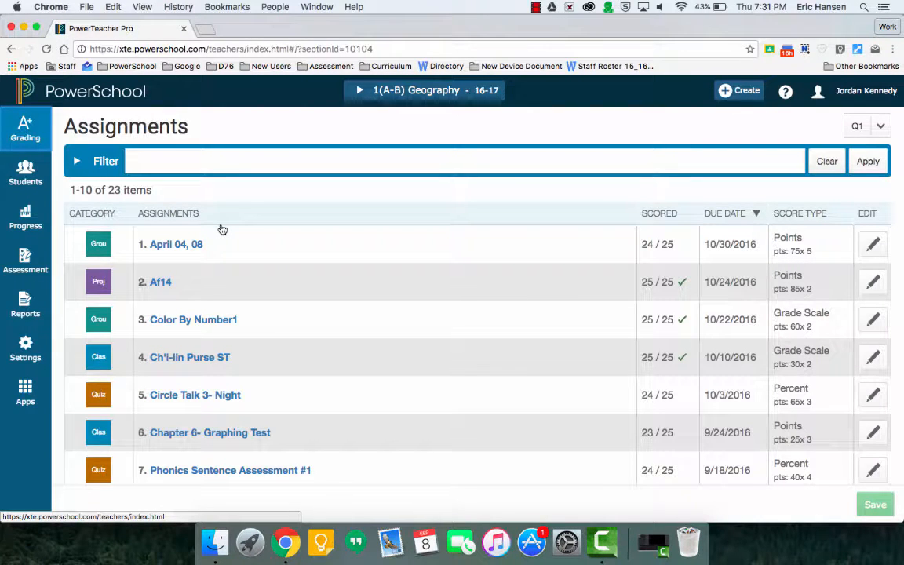
{"action": "mouse_move", "coordinate": [430, 131]}
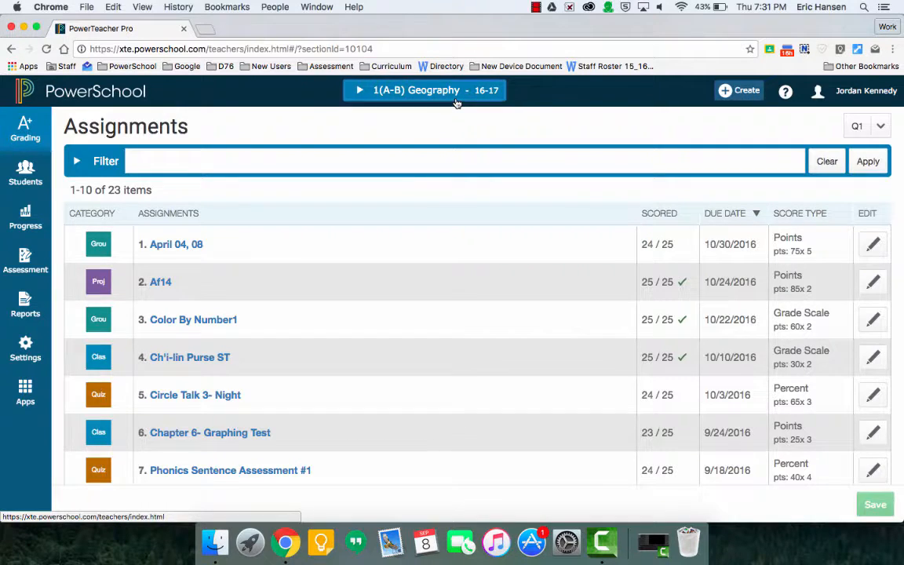
Switch to 2(A-B) Geography and briefly view one assignment's settings unchanged
{"action": "left_click", "coordinate": [424, 90]}
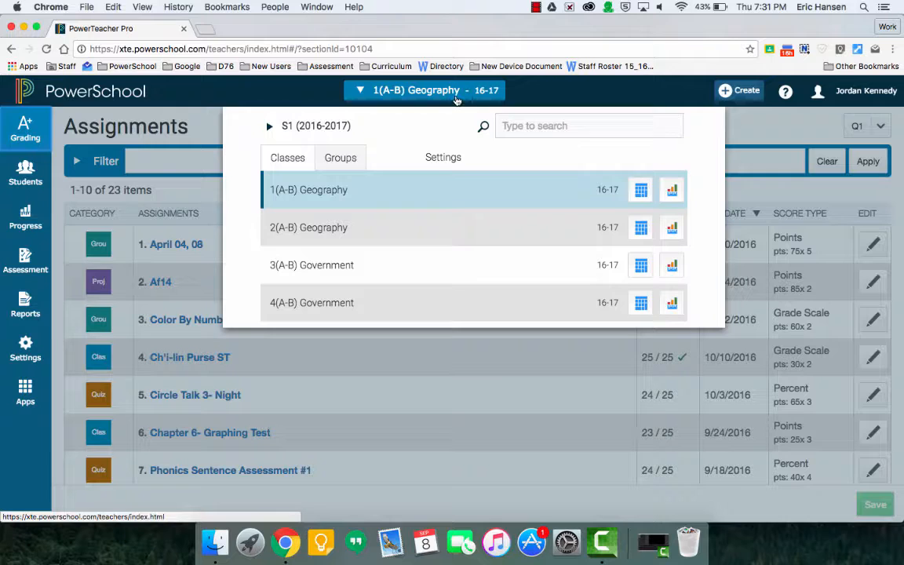
{"action": "mouse_move", "coordinate": [500, 185]}
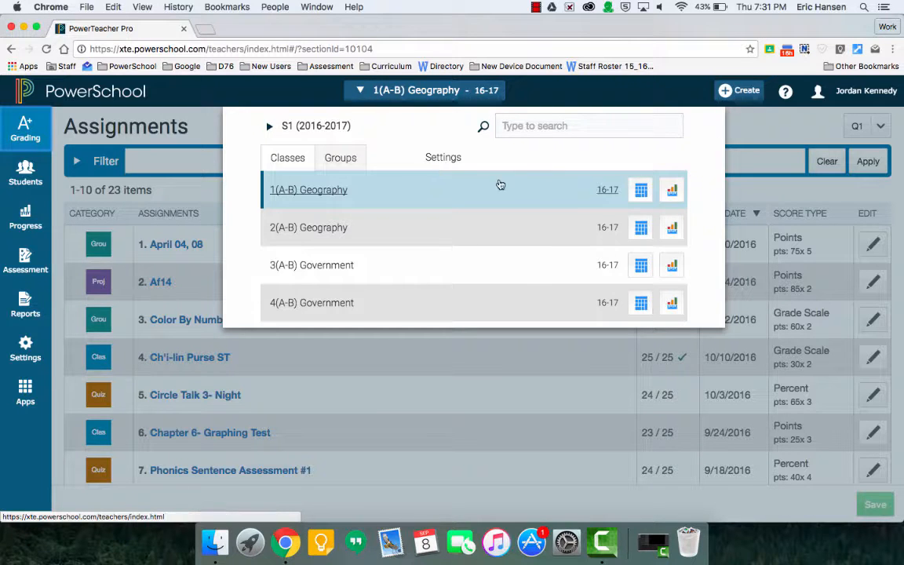
{"action": "mouse_move", "coordinate": [641, 190]}
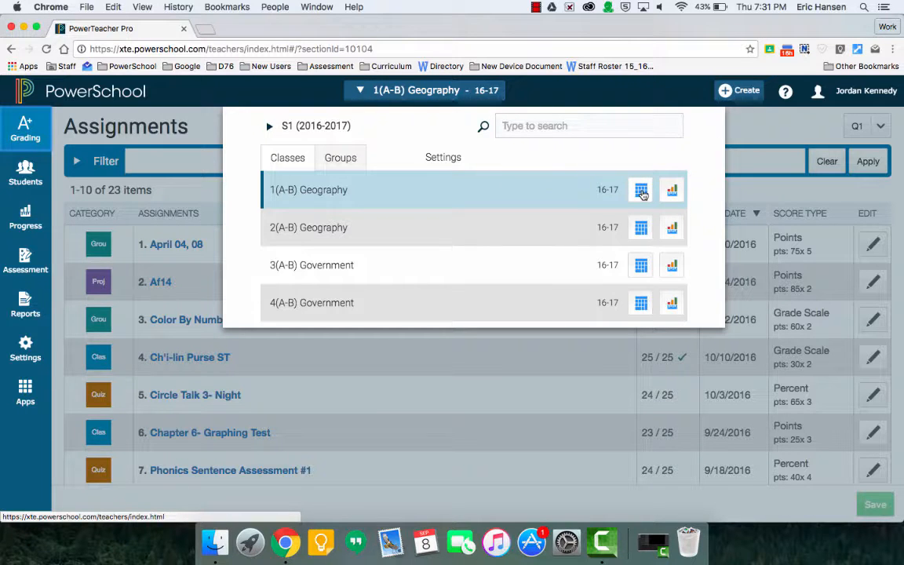
{"action": "mouse_move", "coordinate": [320, 210]}
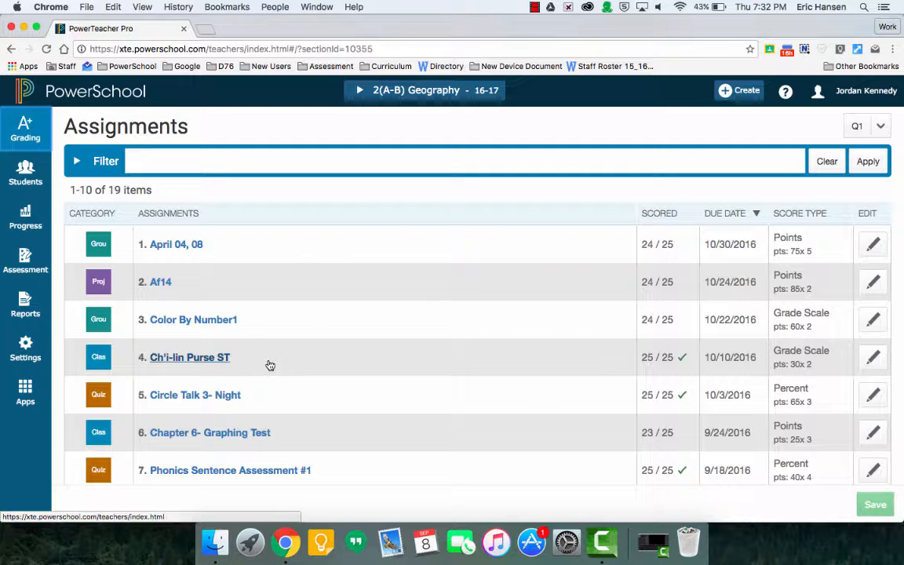
{"action": "mouse_move", "coordinate": [702, 295]}
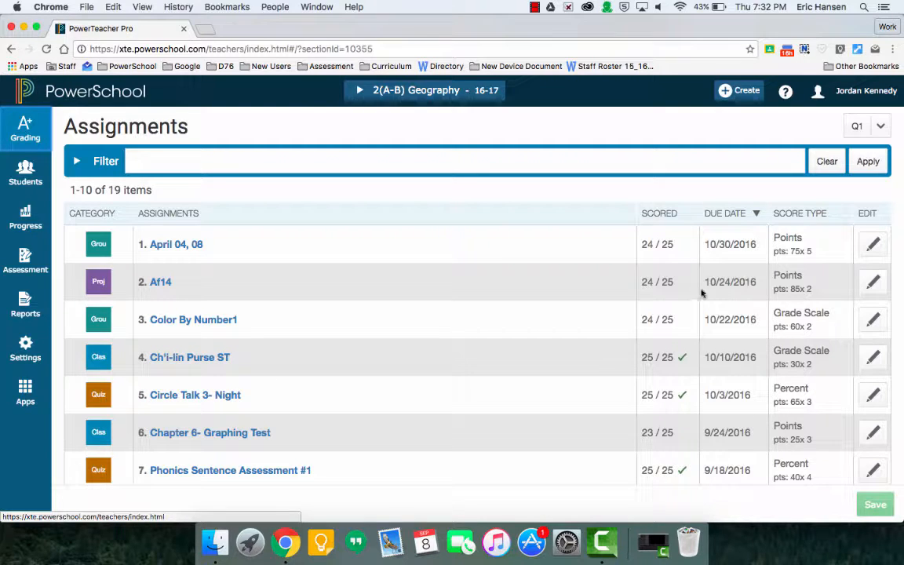
{"action": "mouse_move", "coordinate": [337, 250]}
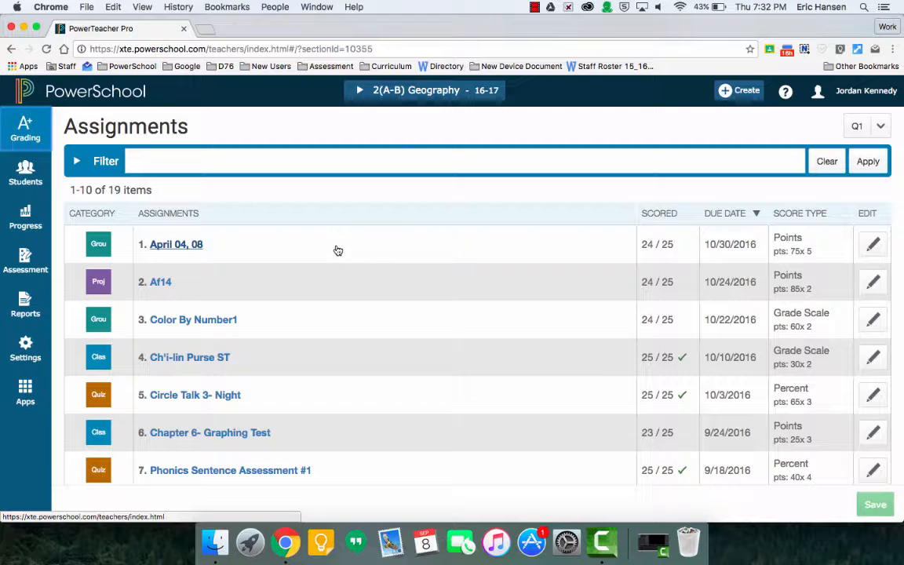
{"action": "mouse_move", "coordinate": [877, 255]}
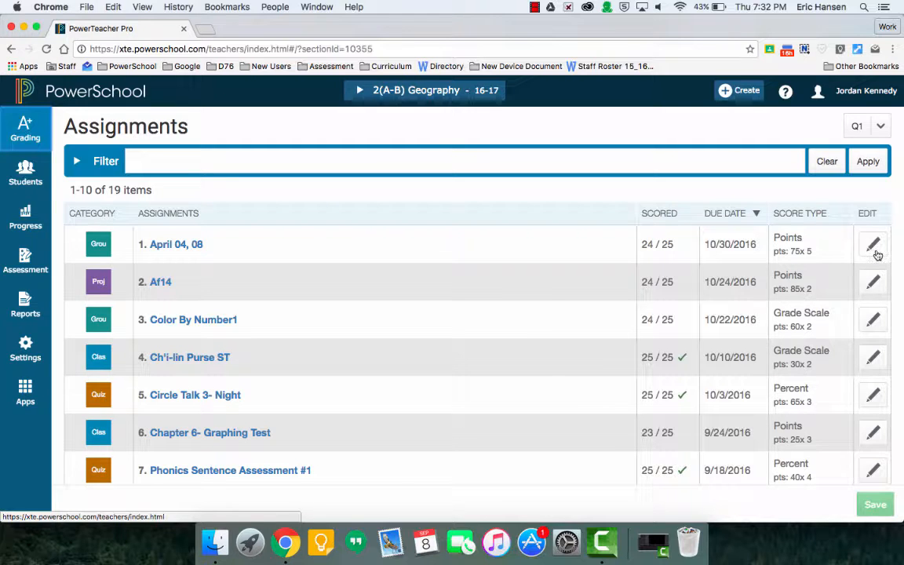
{"action": "left_click", "coordinate": [873, 245]}
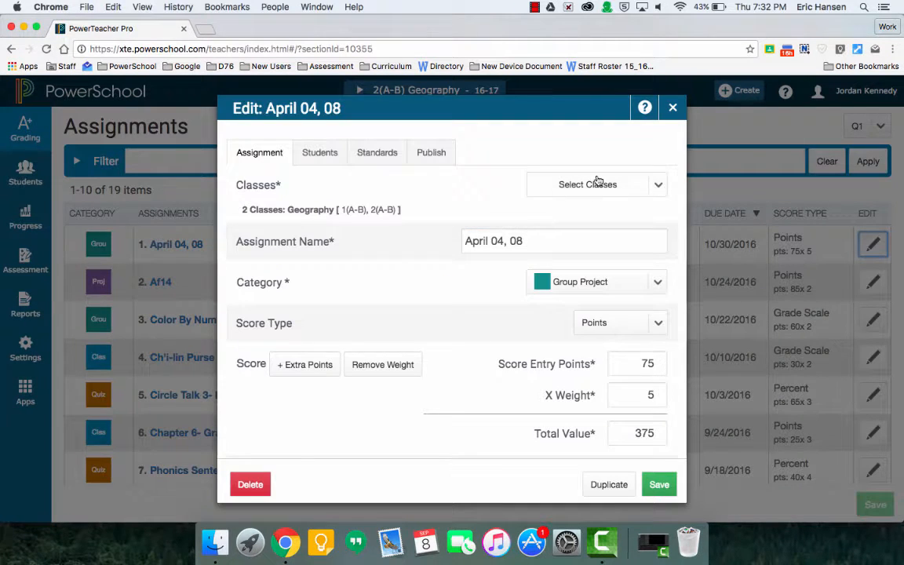
{"action": "left_click", "coordinate": [672, 107]}
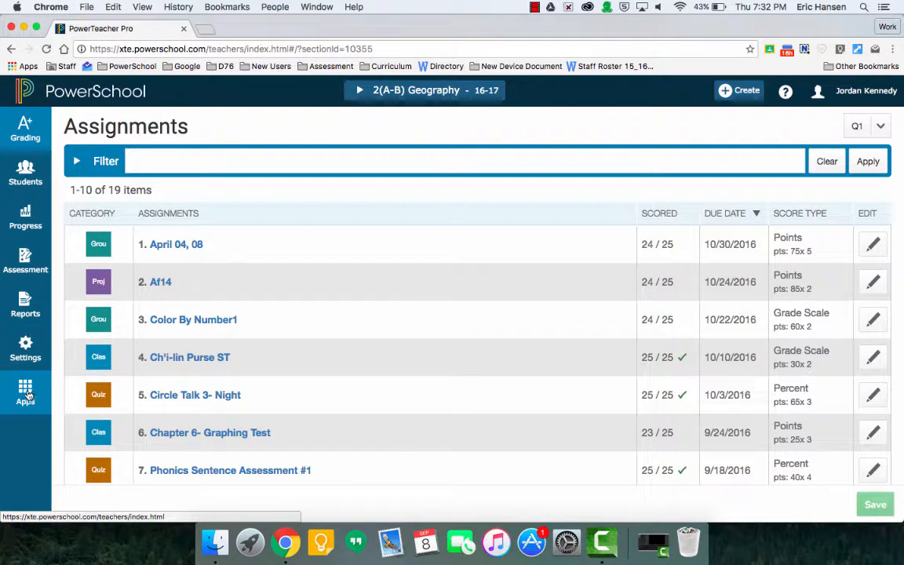
View one Geography student's assignment scores, then return to the class assignment list
{"action": "left_click", "coordinate": [25, 128]}
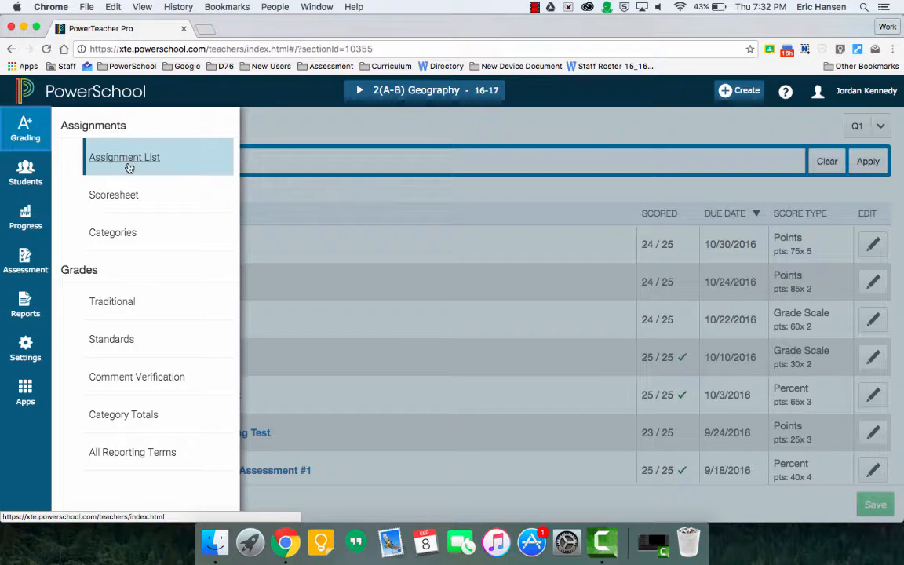
{"action": "mouse_move", "coordinate": [129, 239]}
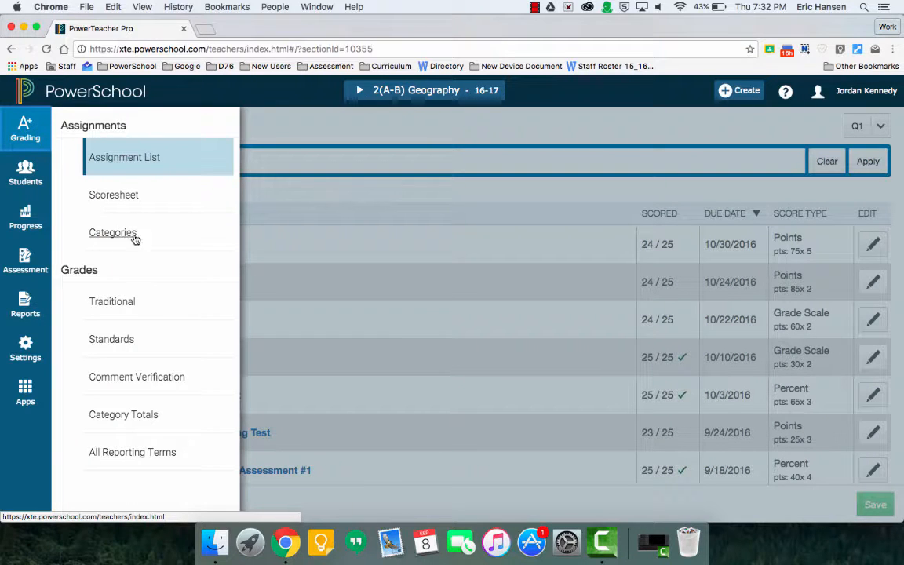
{"action": "mouse_move", "coordinate": [25, 173]}
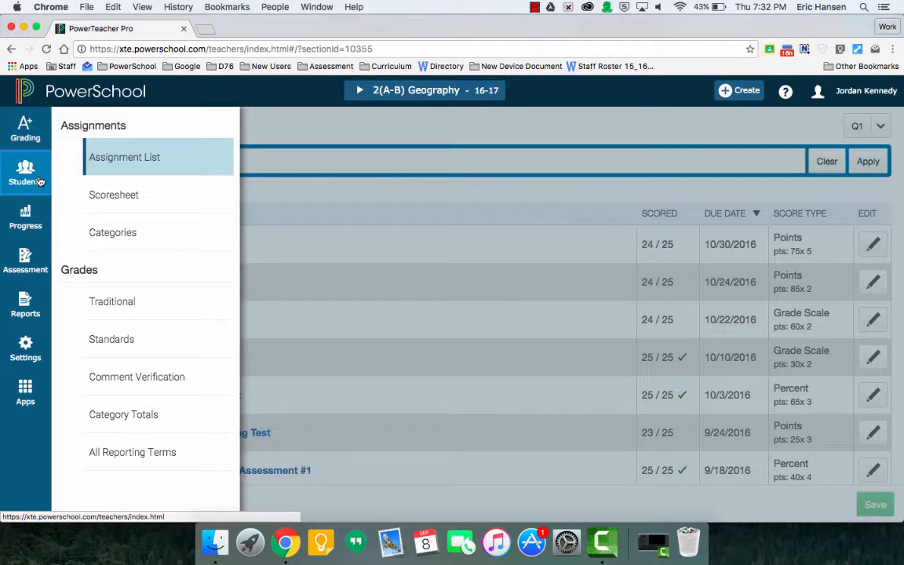
{"action": "left_click", "coordinate": [25, 171]}
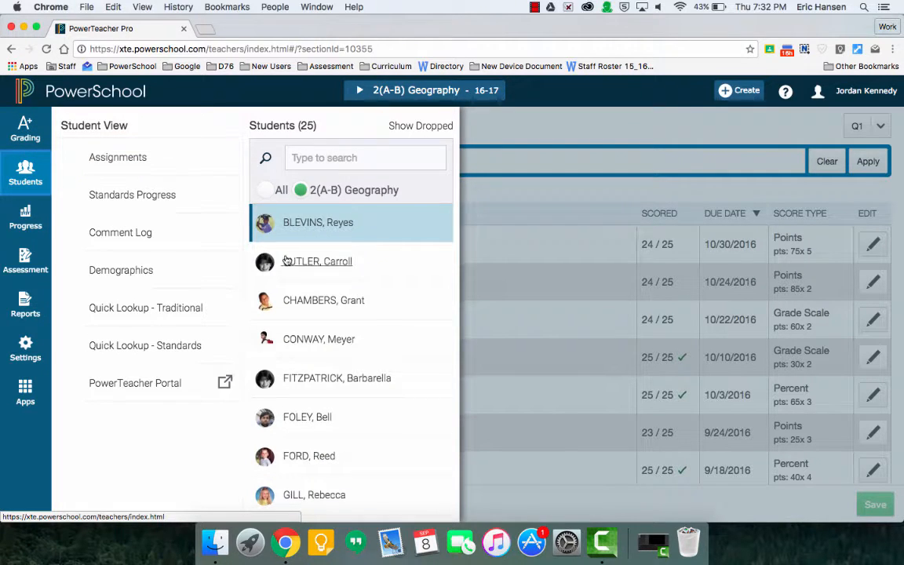
{"action": "scroll", "scroll_direction": "down", "scroll_amount": 3}
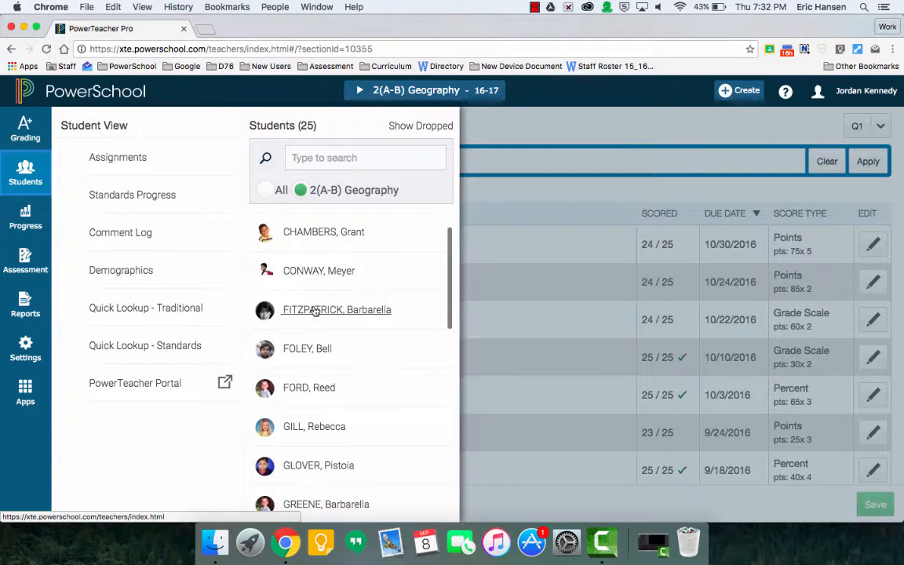
{"action": "left_click", "coordinate": [336, 309]}
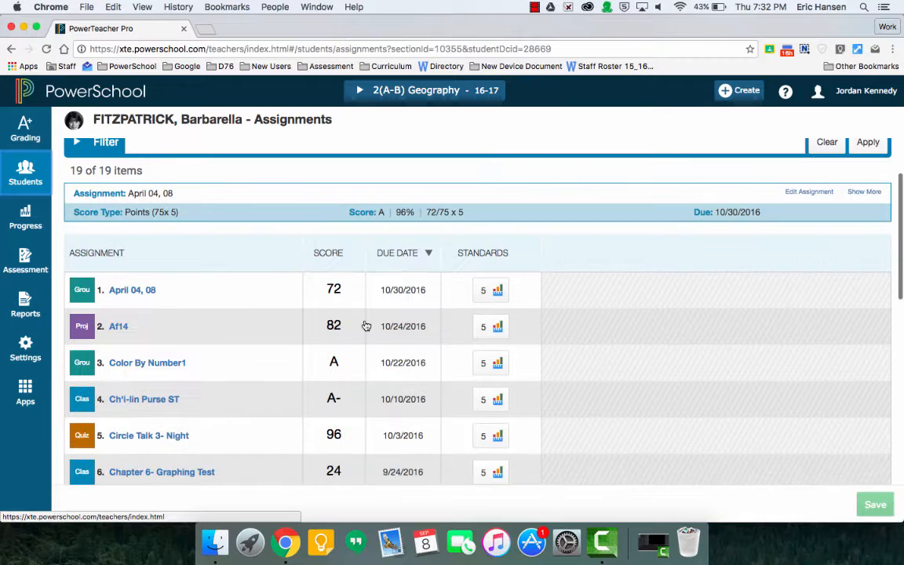
{"action": "left_click", "coordinate": [107, 141]}
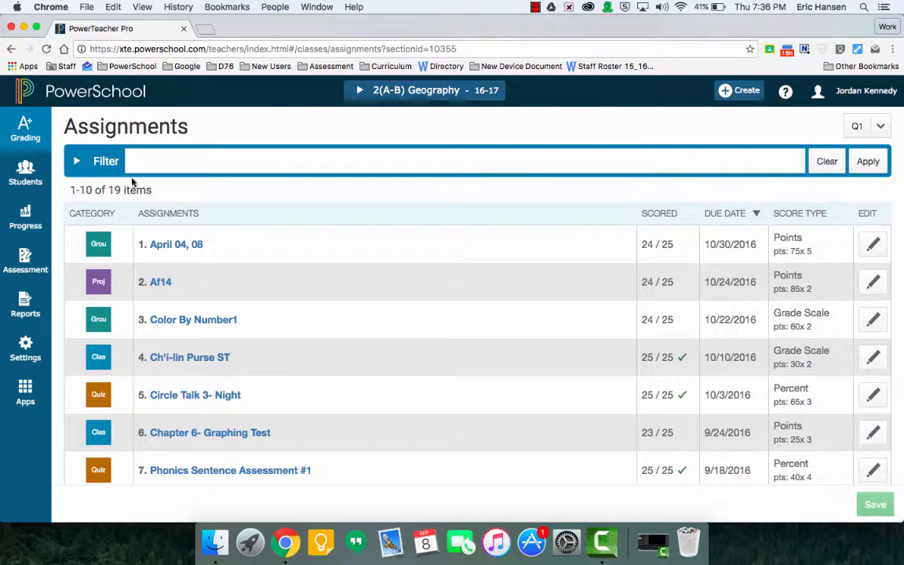
Navigate via Grading to the Q1 scoresheet for 2(A-B) Geography
{"action": "left_click", "coordinate": [25, 127]}
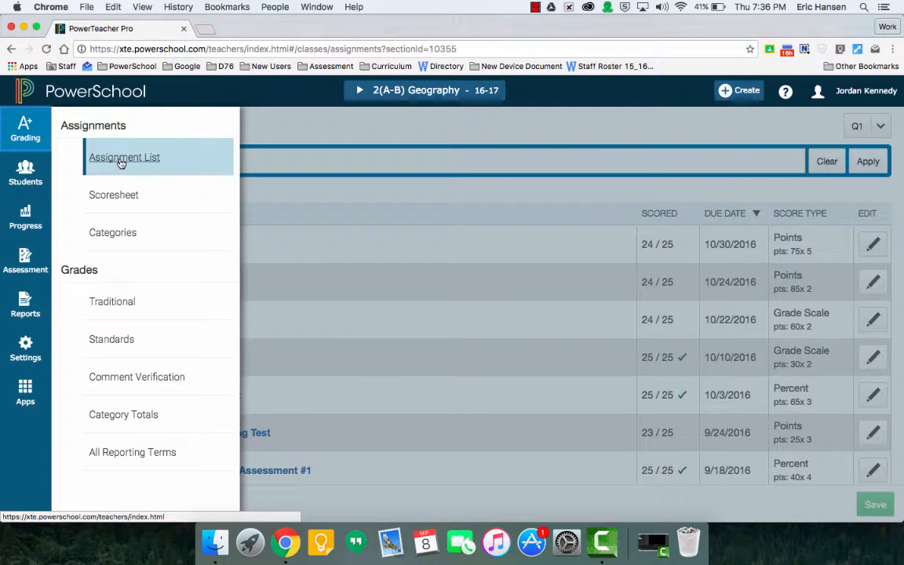
{"action": "left_click", "coordinate": [124, 157]}
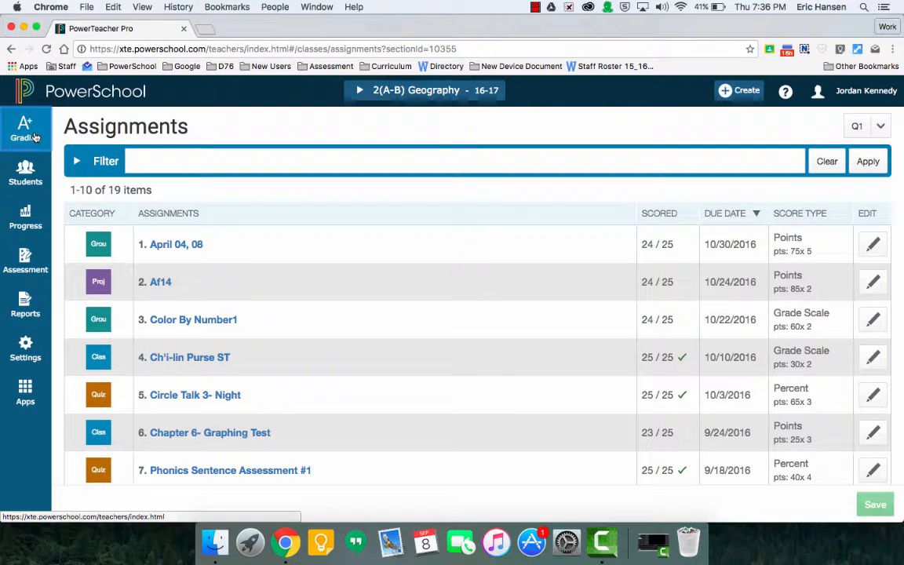
{"action": "left_click", "coordinate": [25, 129]}
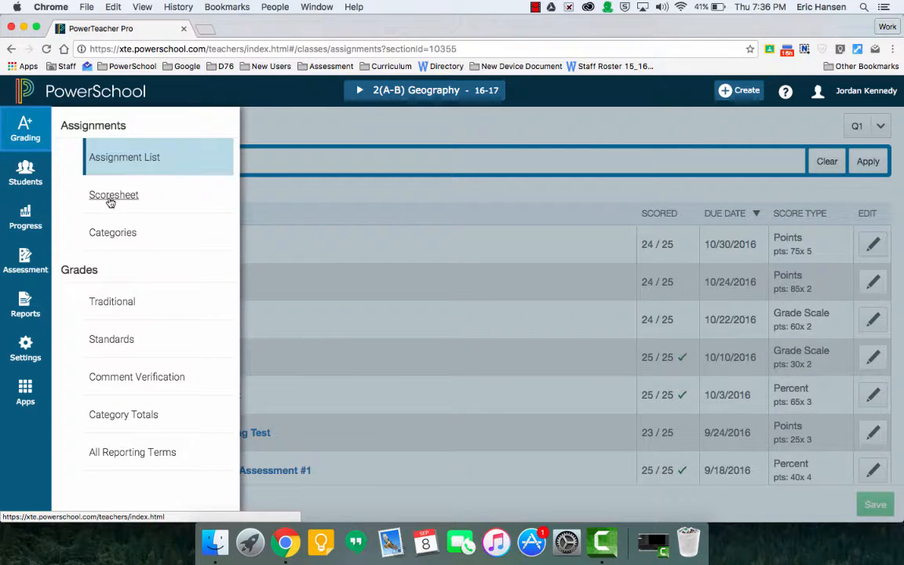
{"action": "left_click", "coordinate": [113, 195]}
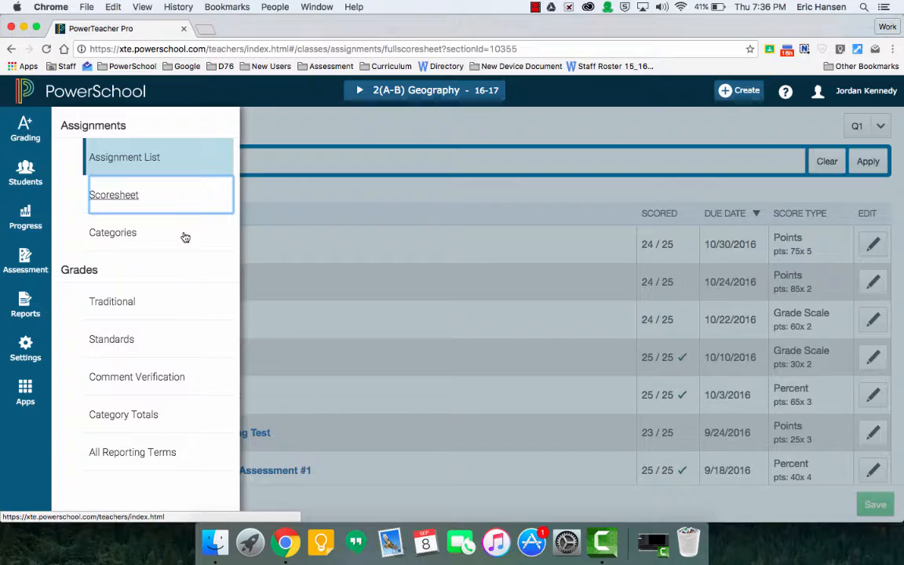
{"action": "left_click", "coordinate": [113, 195]}
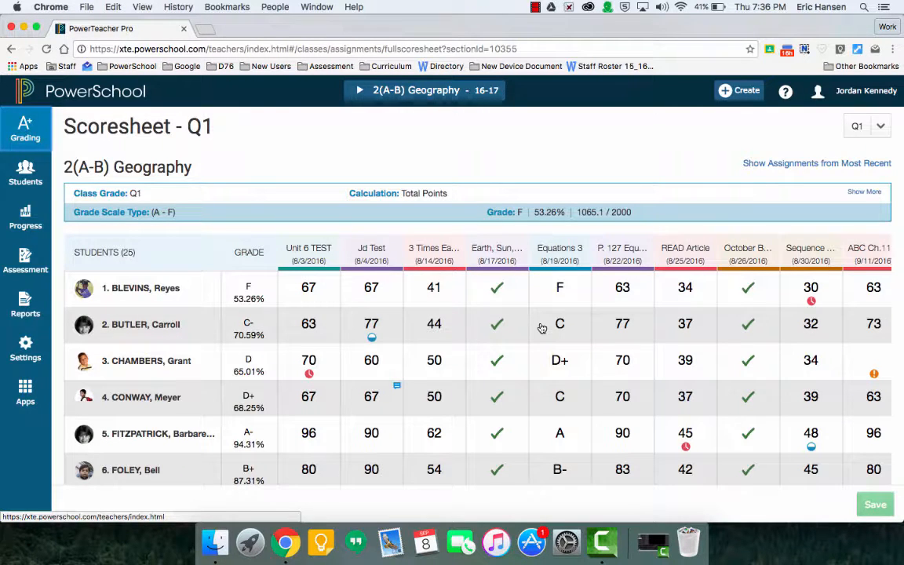
{"action": "mouse_move", "coordinate": [219, 190]}
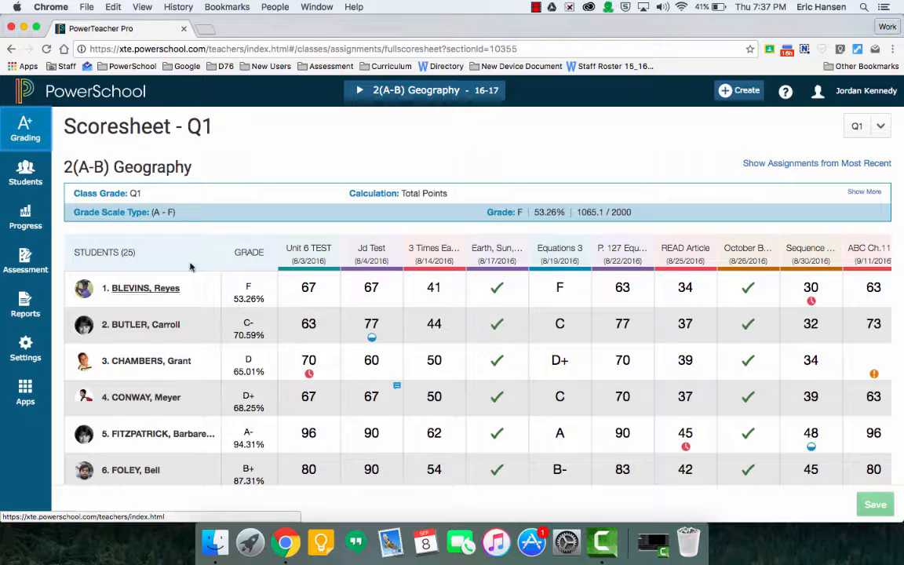
{"action": "left_click", "coordinate": [25, 129]}
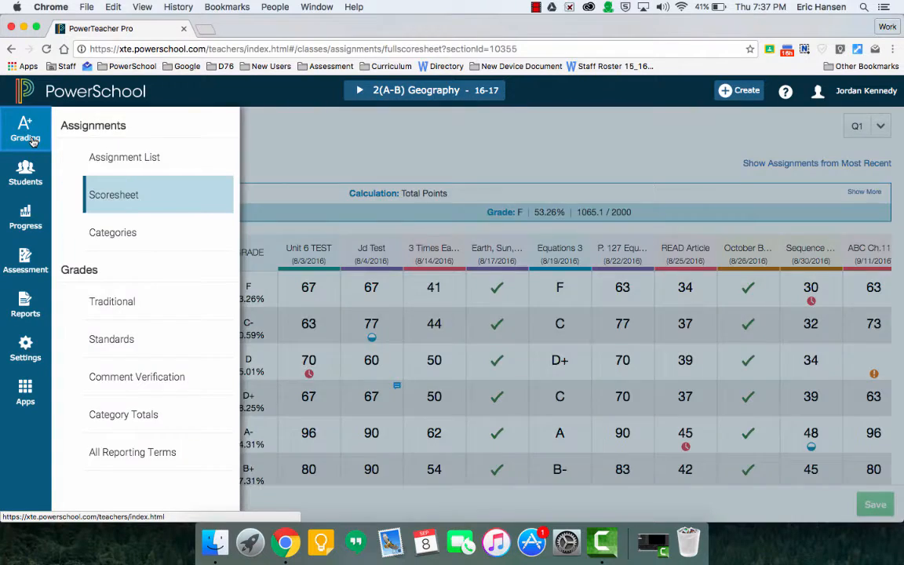
Create a new assignment named 'Test Assignment' in the Test category
{"action": "left_click", "coordinate": [740, 89]}
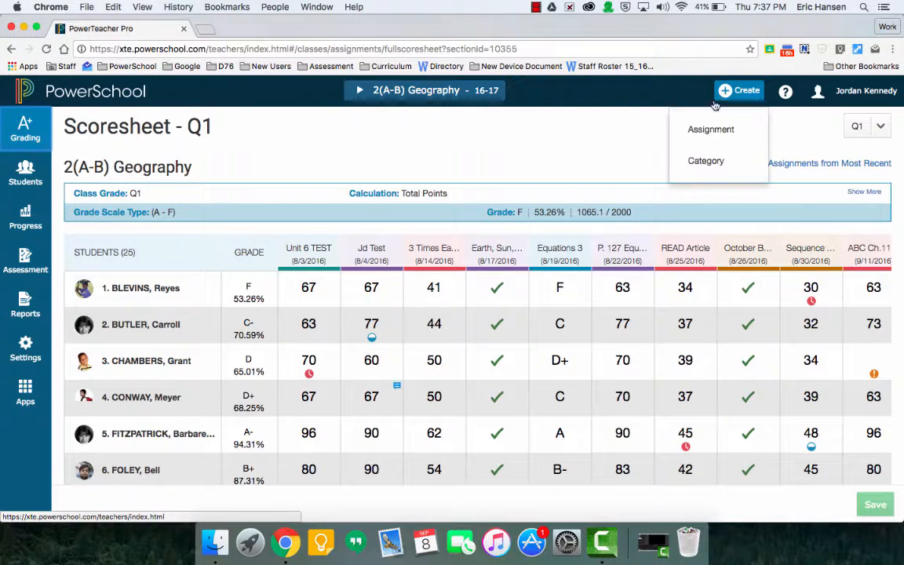
{"action": "left_click", "coordinate": [711, 129]}
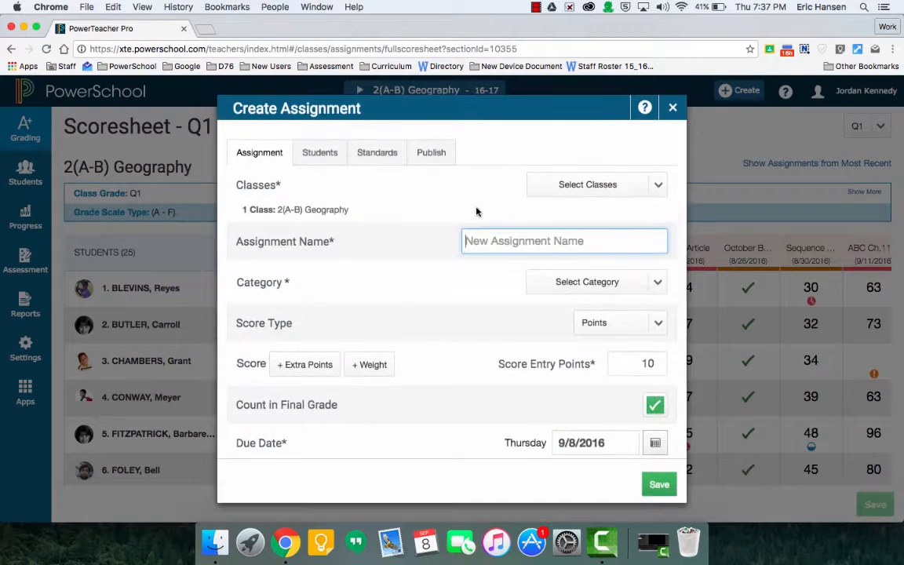
{"action": "type", "text": "Test Assi"}
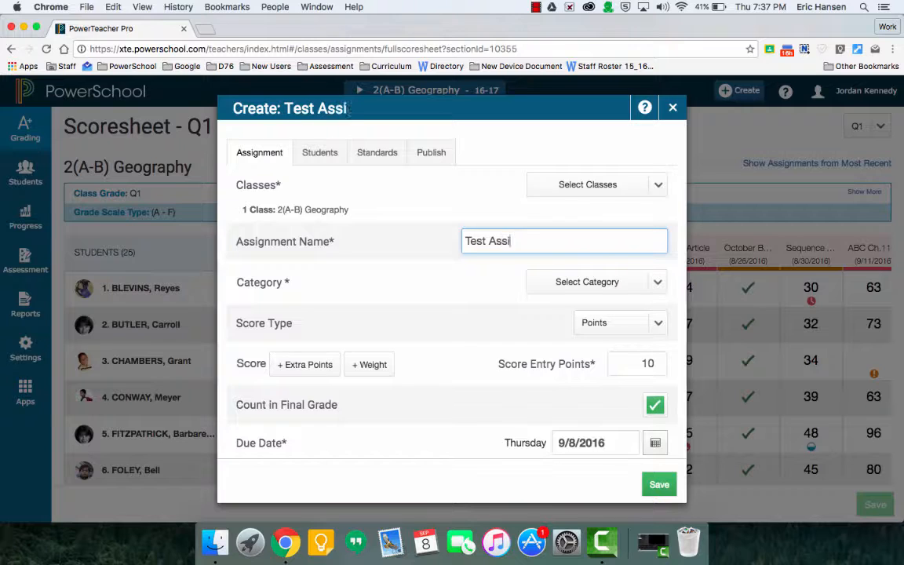
{"action": "type", "text": "gnment"}
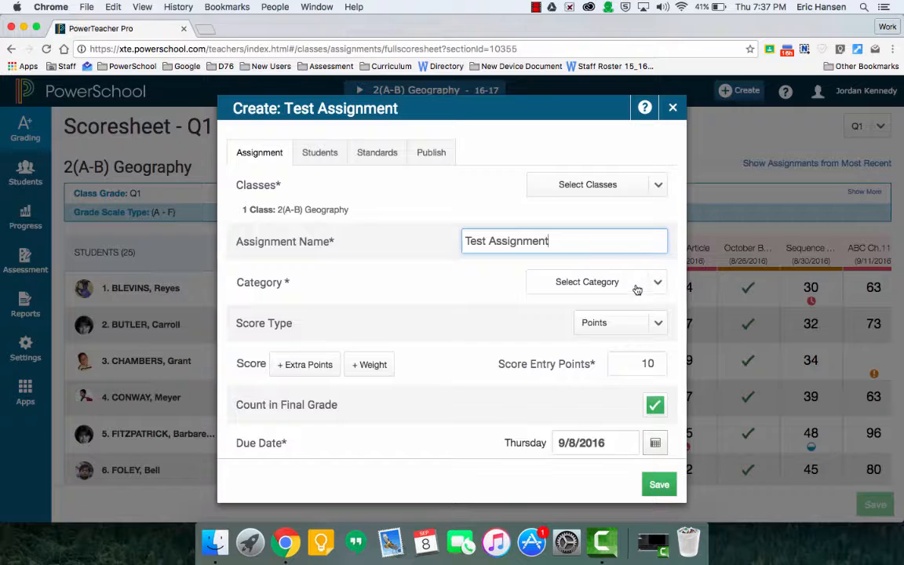
{"action": "left_click", "coordinate": [597, 283]}
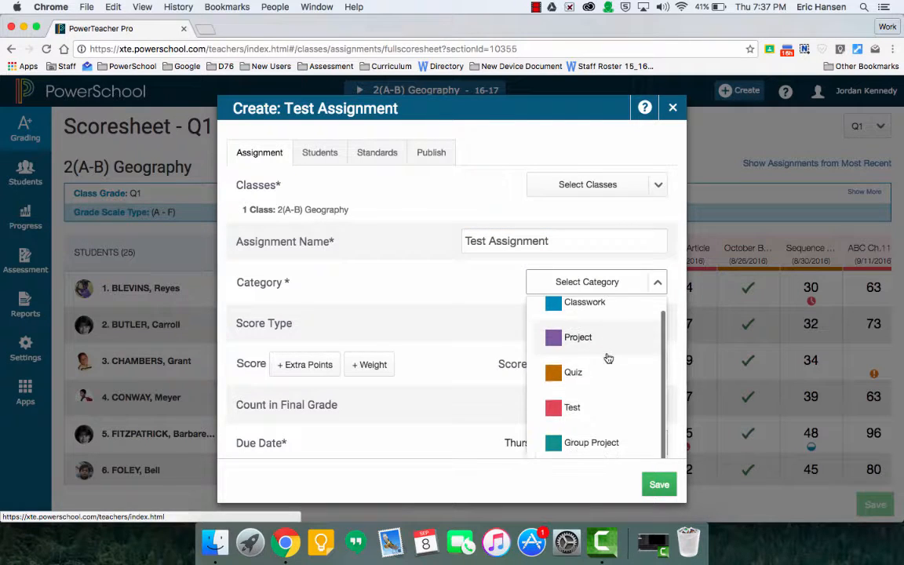
{"action": "left_click", "coordinate": [571, 408]}
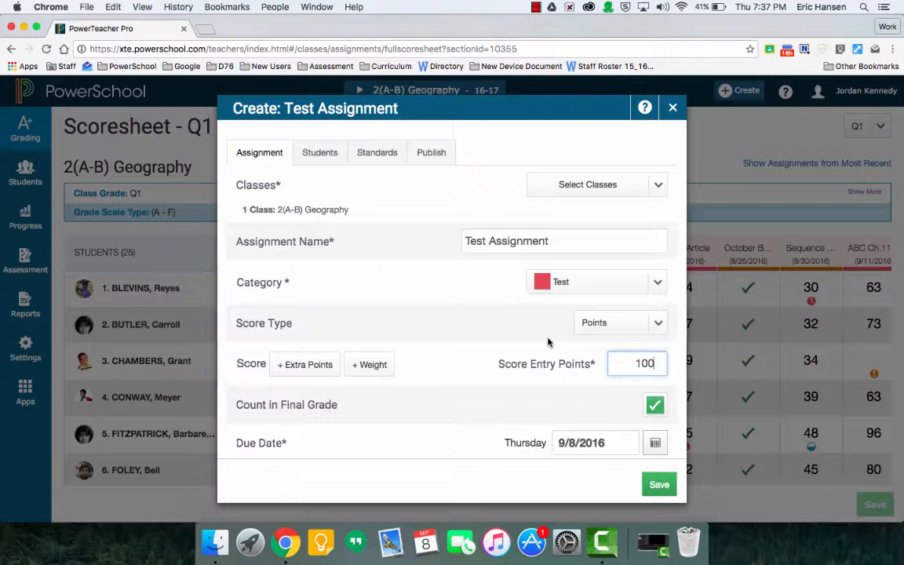
Keep it counted in the final grade and assigned only to 2(A-B) Geography
{"action": "scroll", "scroll_direction": "down", "scroll_amount": 3}
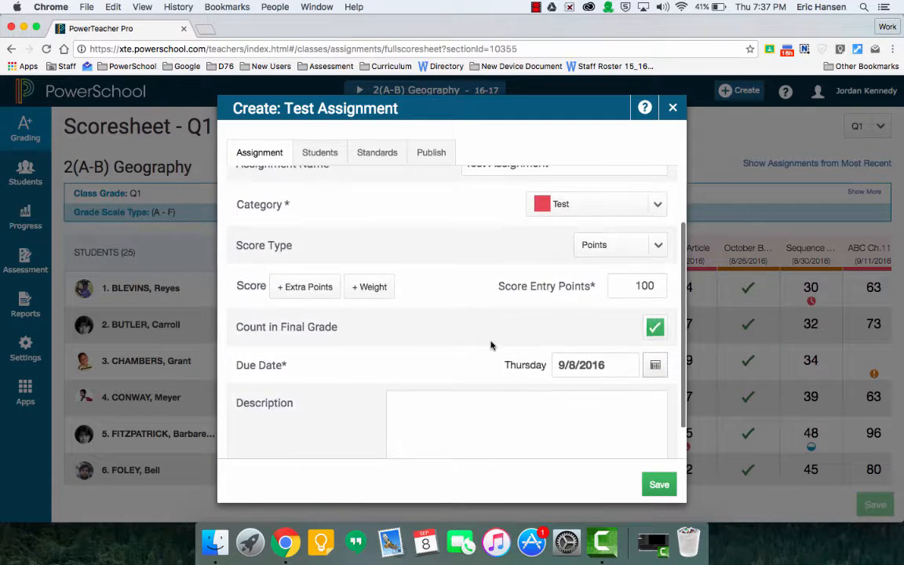
{"action": "left_click", "coordinate": [655, 327]}
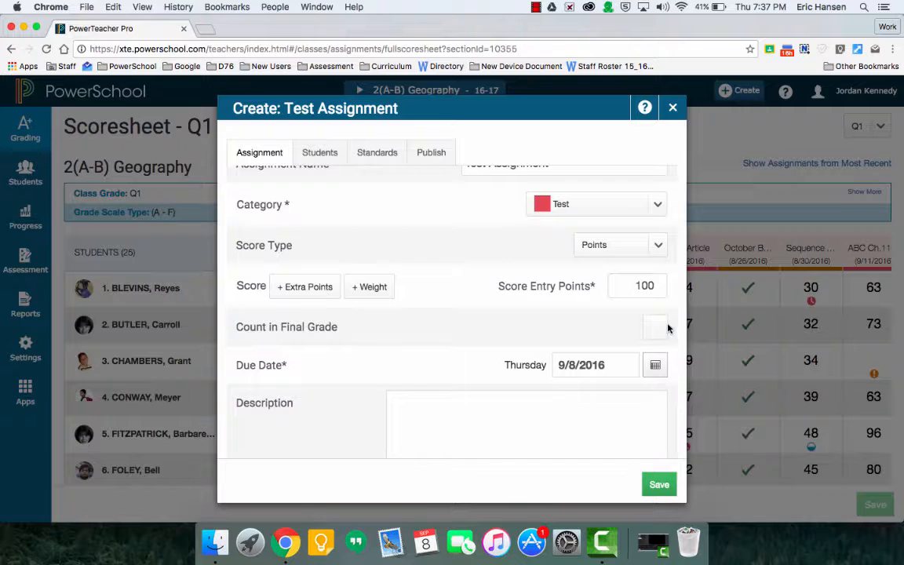
{"action": "left_click", "coordinate": [656, 328]}
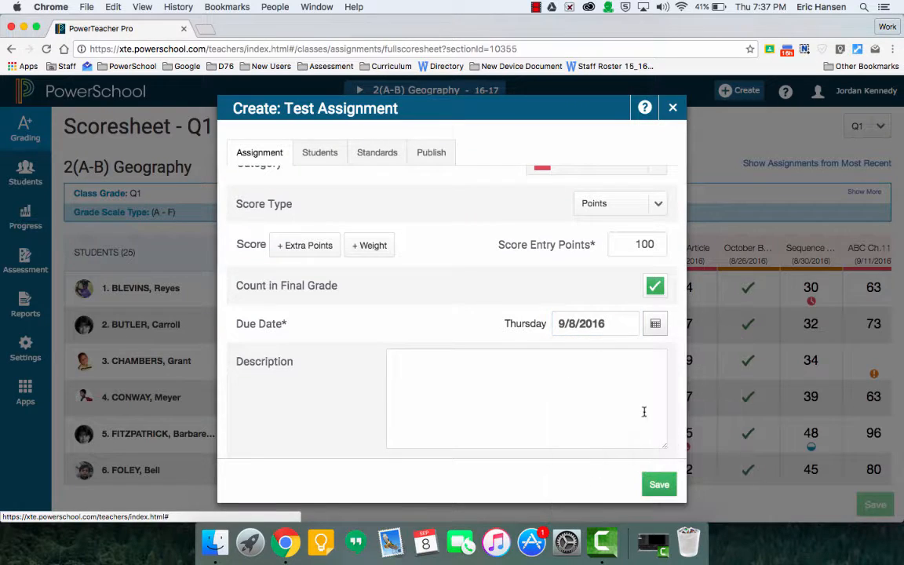
{"action": "scroll", "scroll_direction": "up", "scroll_amount": 3}
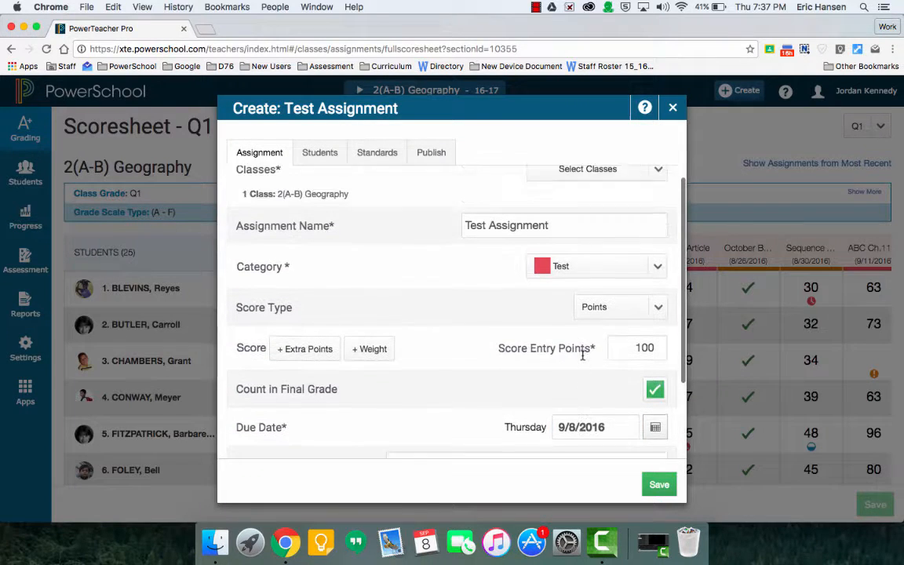
{"action": "scroll", "scroll_direction": "up", "scroll_amount": 3}
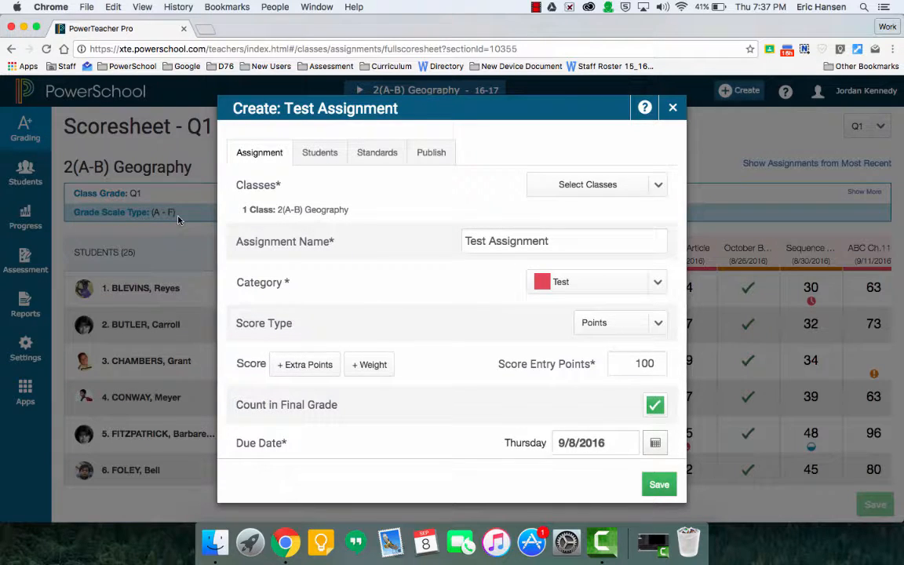
{"action": "mouse_move", "coordinate": [351, 229]}
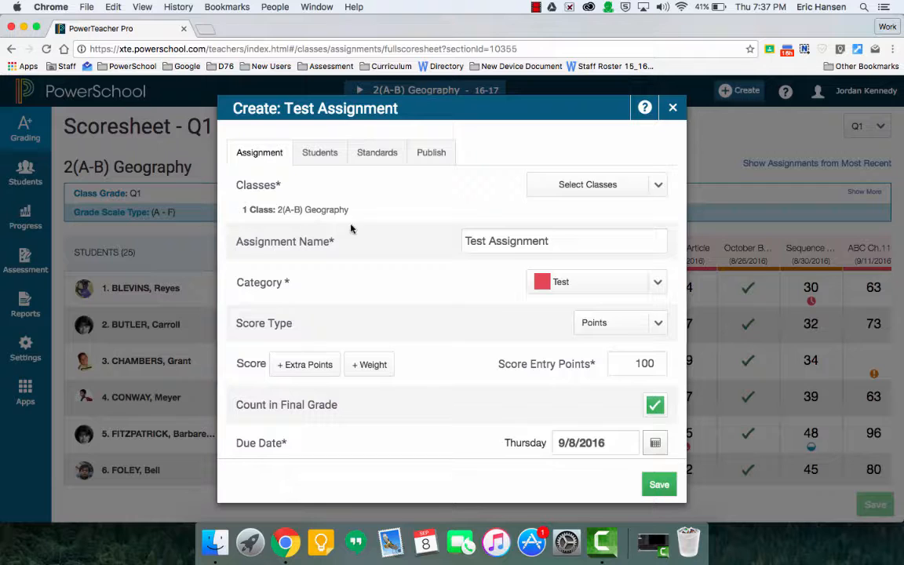
{"action": "mouse_move", "coordinate": [436, 233]}
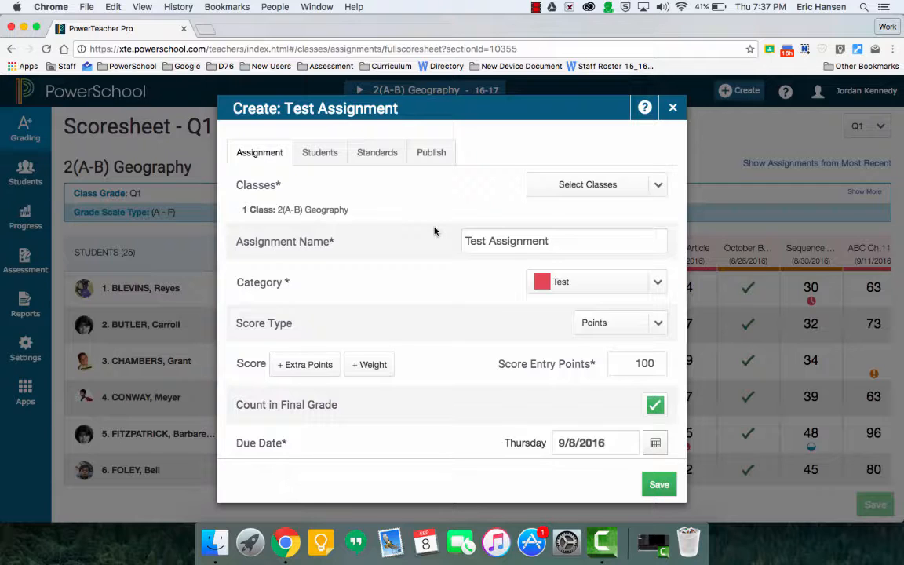
{"action": "left_click", "coordinate": [658, 185]}
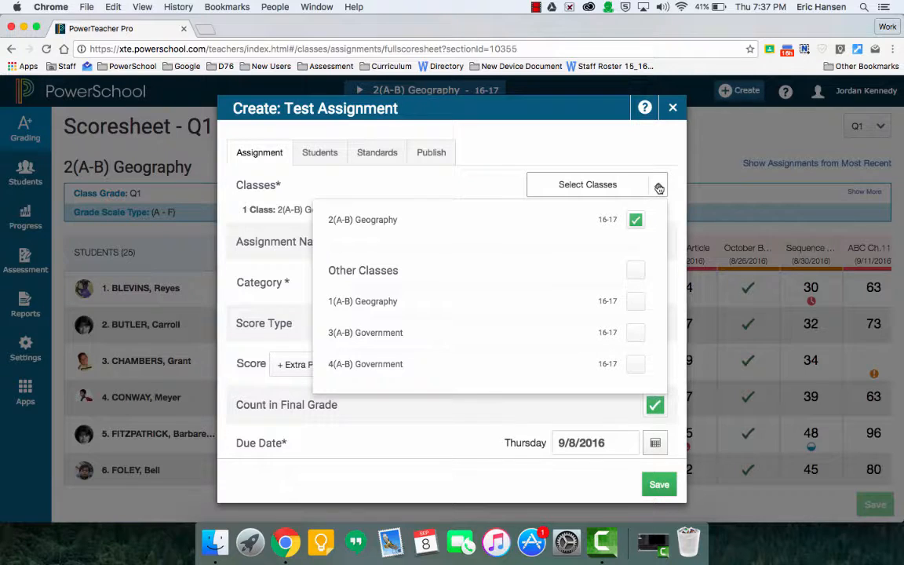
{"action": "mouse_move", "coordinate": [639, 270]}
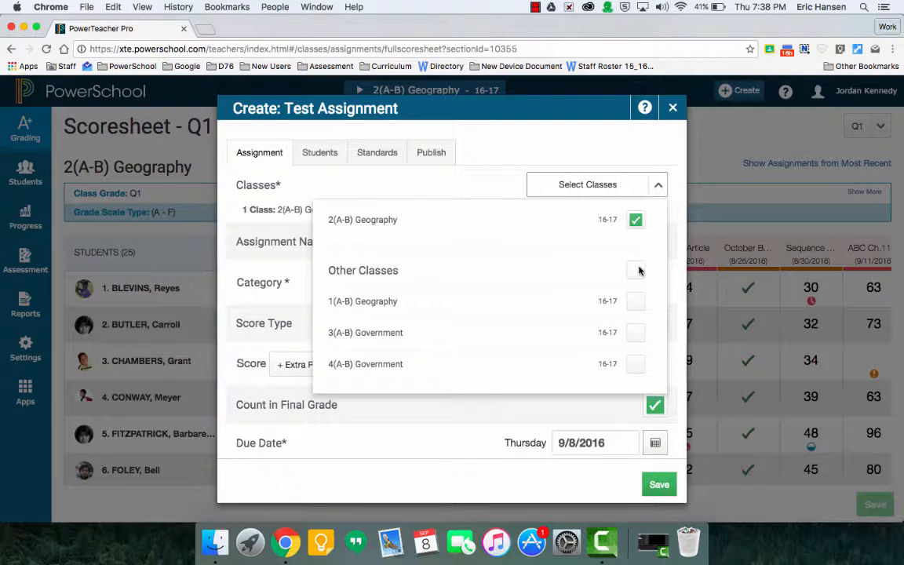
{"action": "left_click", "coordinate": [635, 270]}
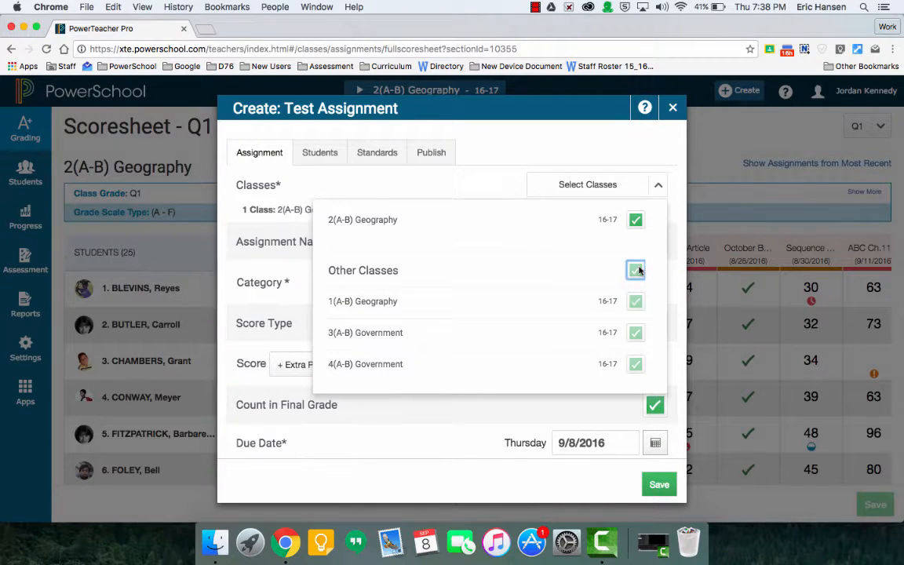
{"action": "left_click", "coordinate": [635, 270]}
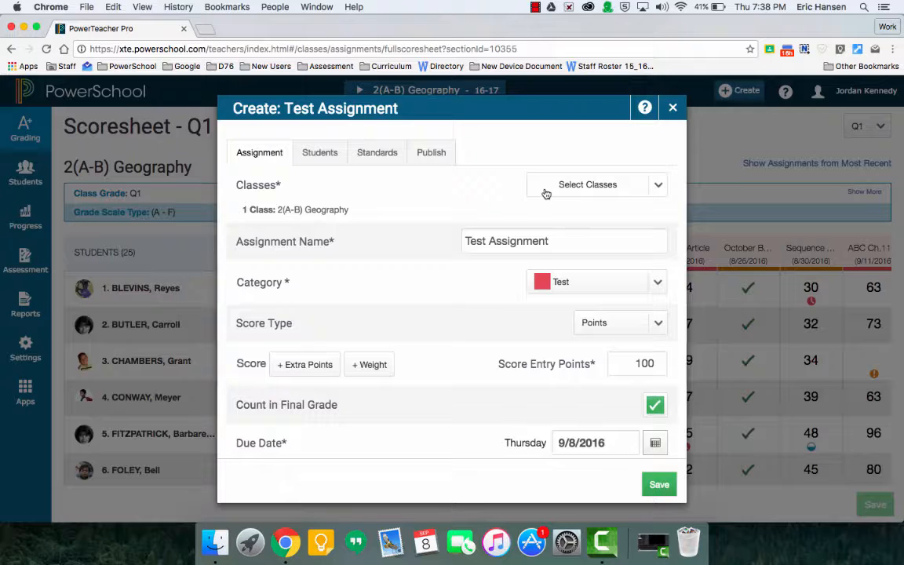
{"action": "mouse_move", "coordinate": [471, 204]}
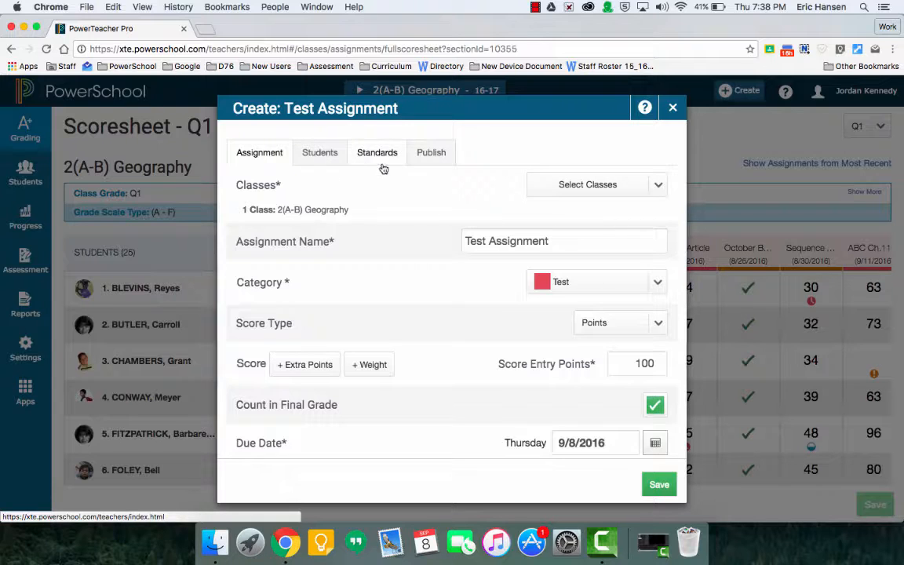
{"action": "mouse_move", "coordinate": [320, 152]}
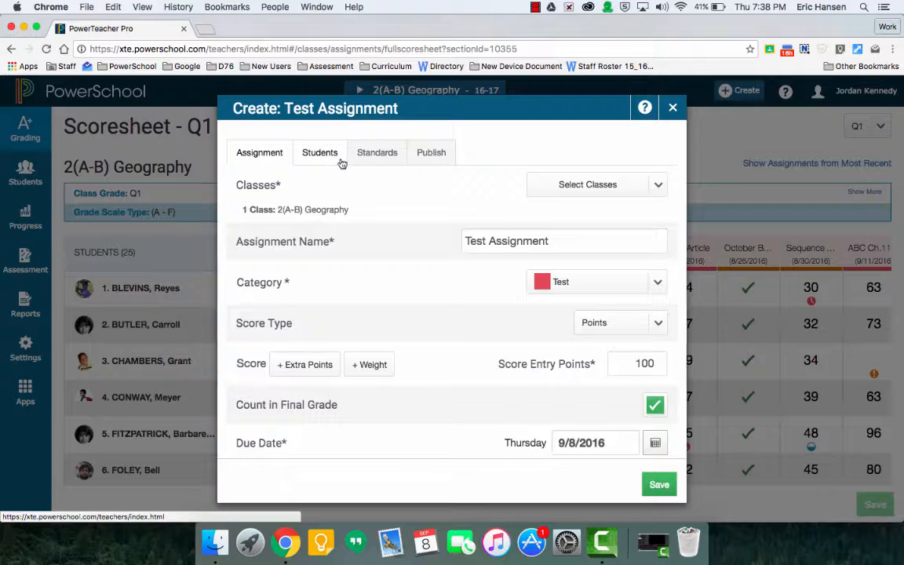
{"action": "mouse_move", "coordinate": [399, 188]}
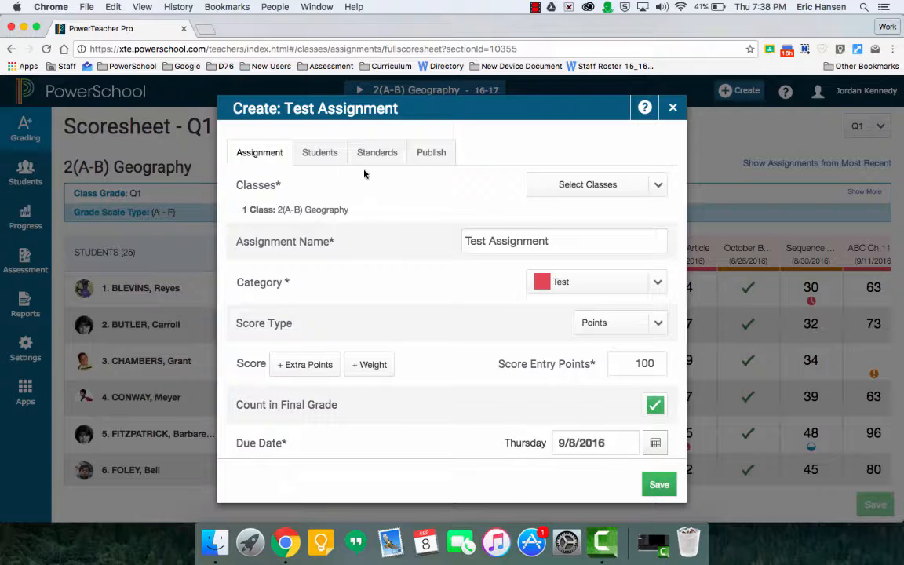
Review the publishing settings (release immediately, scores published) and the assignment fields
{"action": "left_click", "coordinate": [431, 152]}
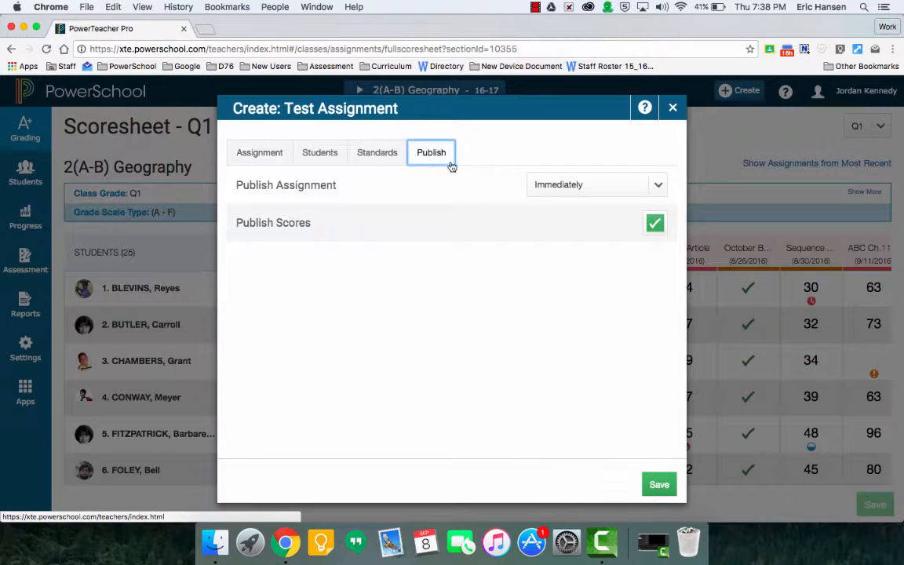
{"action": "mouse_move", "coordinate": [578, 251]}
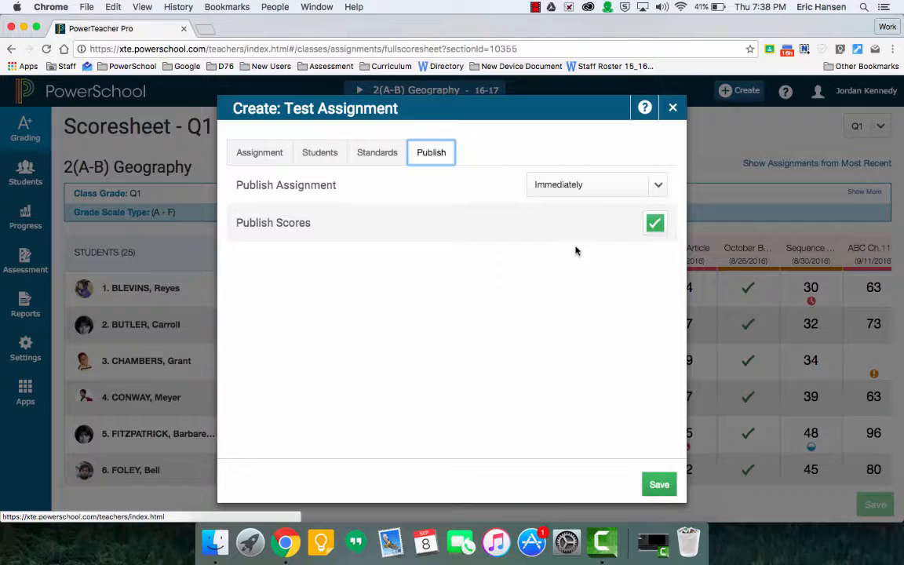
{"action": "mouse_move", "coordinate": [593, 245]}
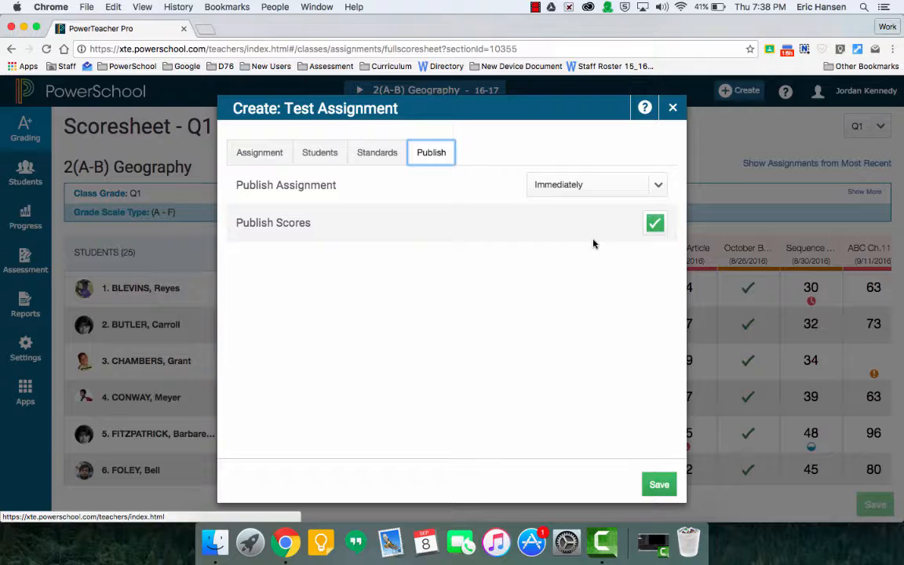
{"action": "left_click", "coordinate": [259, 152]}
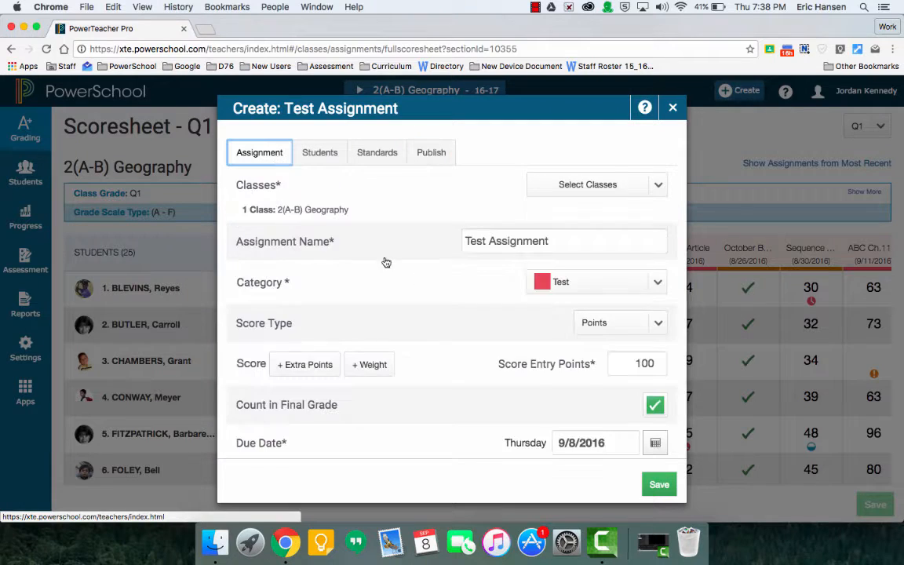
{"action": "scroll", "scroll_direction": "down", "scroll_amount": 3}
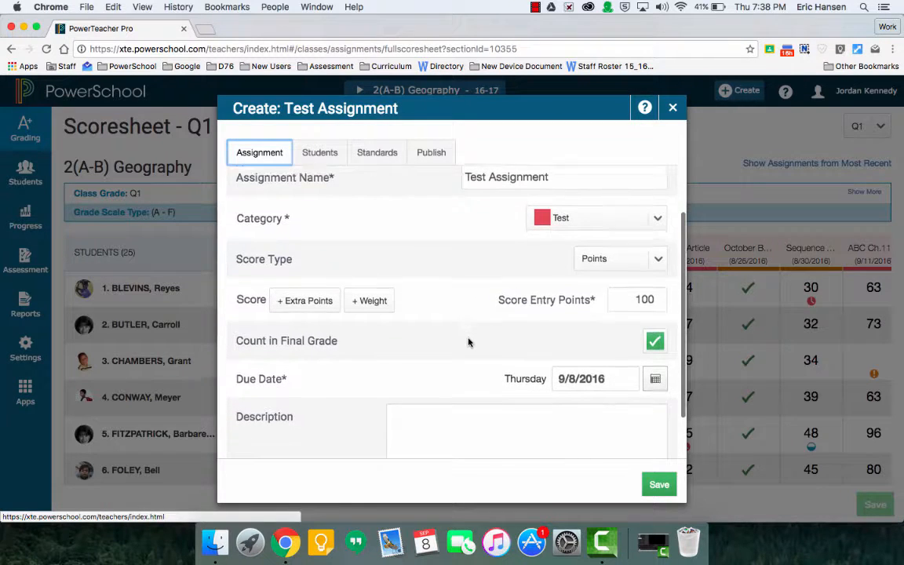
{"action": "scroll", "scroll_direction": "up", "scroll_amount": 3}
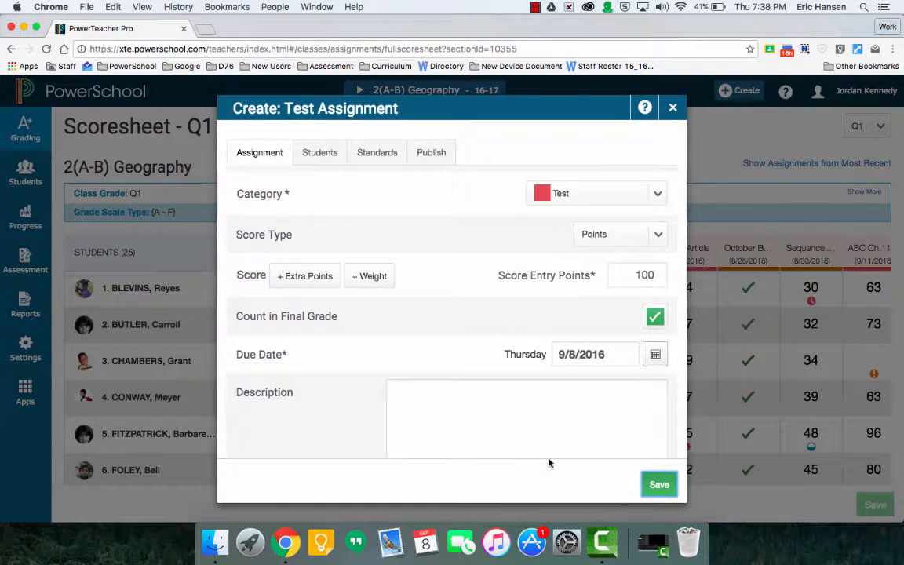
Save Test Assignment and return to the scoresheet with its new column
{"action": "left_click", "coordinate": [660, 484]}
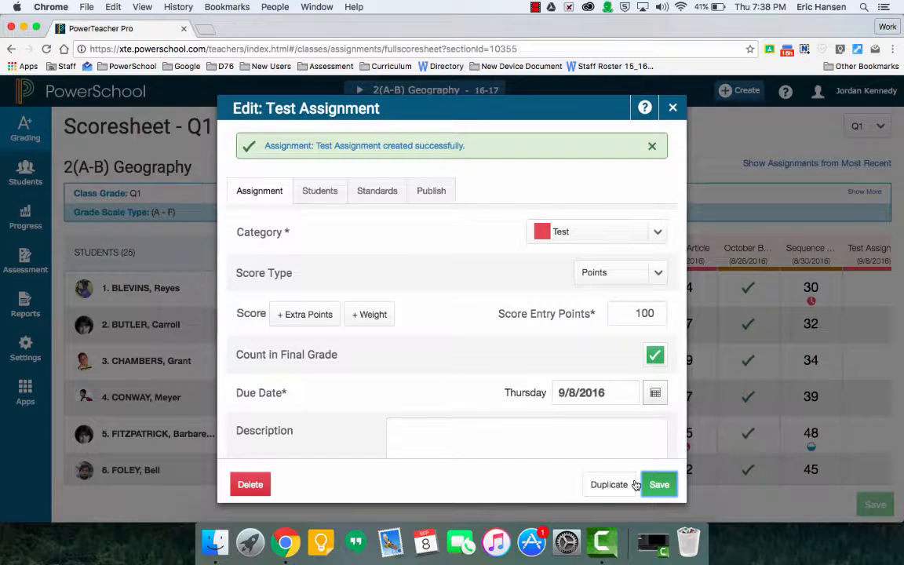
{"action": "mouse_move", "coordinate": [672, 107]}
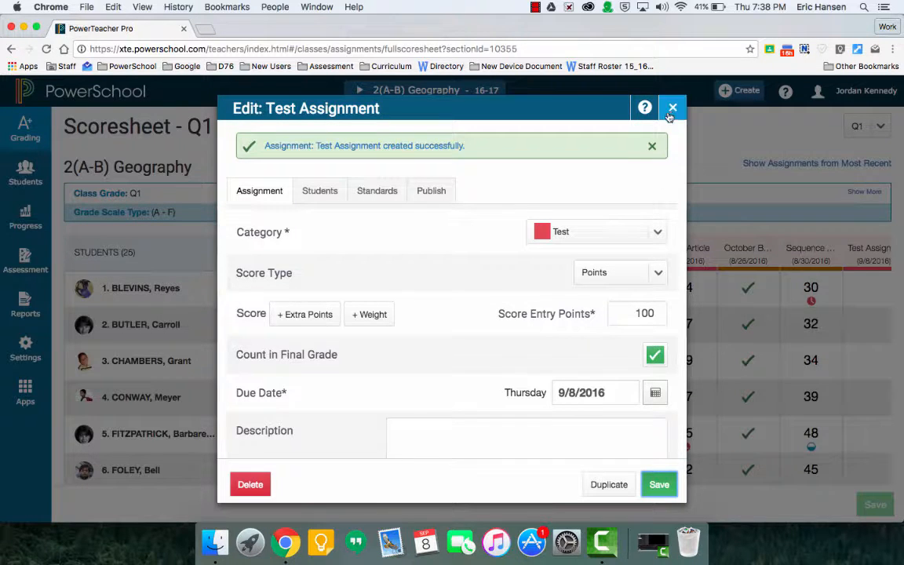
{"action": "left_click", "coordinate": [672, 107]}
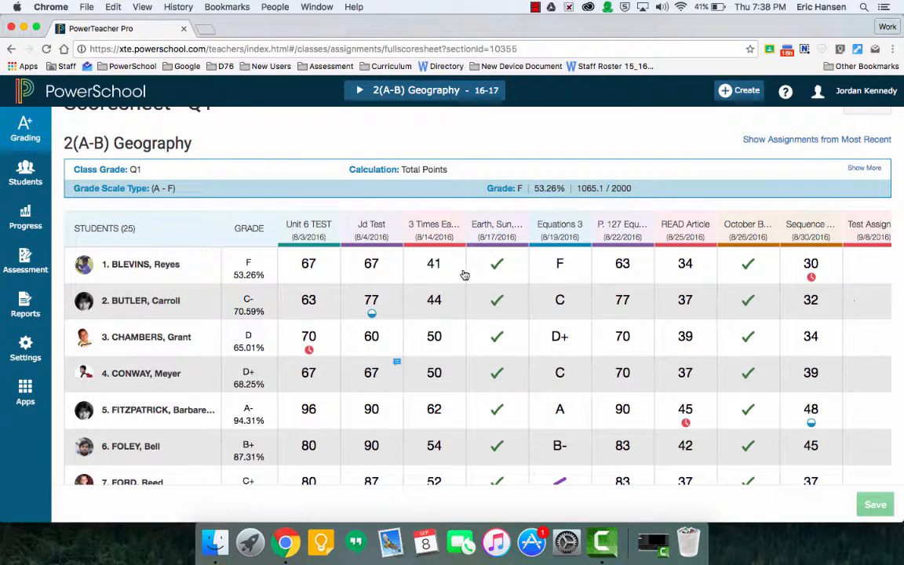
{"action": "mouse_move", "coordinate": [791, 298]}
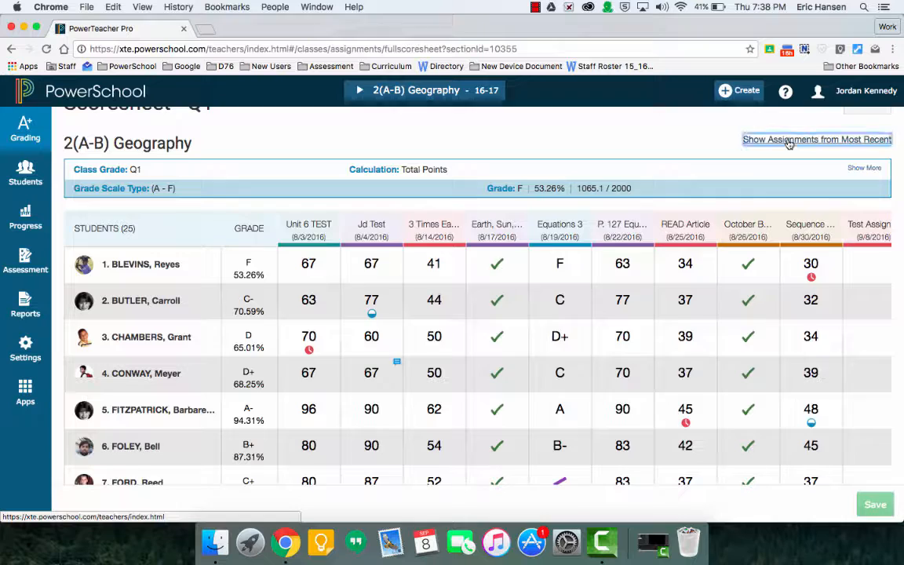
Toggle assignment date order, ending with newest assignments shown first
{"action": "left_click", "coordinate": [816, 138]}
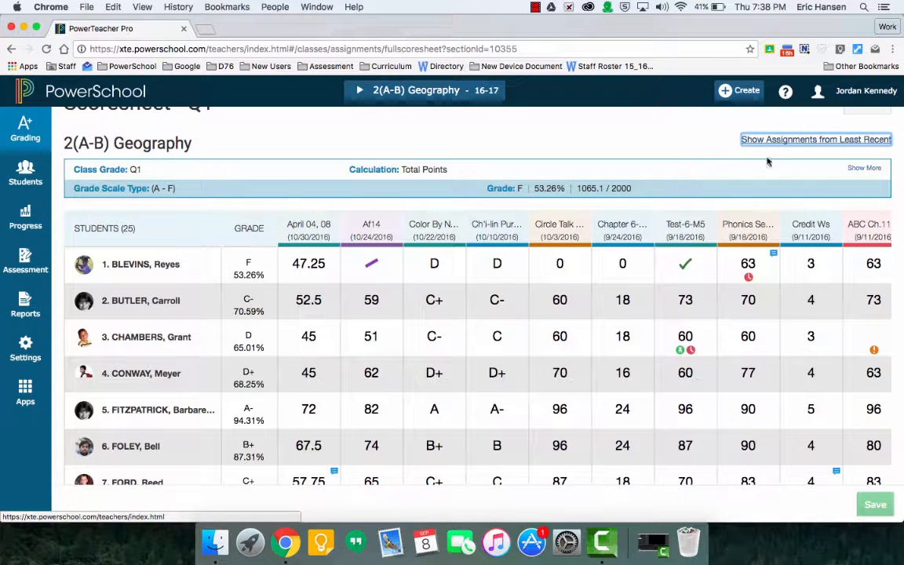
{"action": "left_click", "coordinate": [817, 138]}
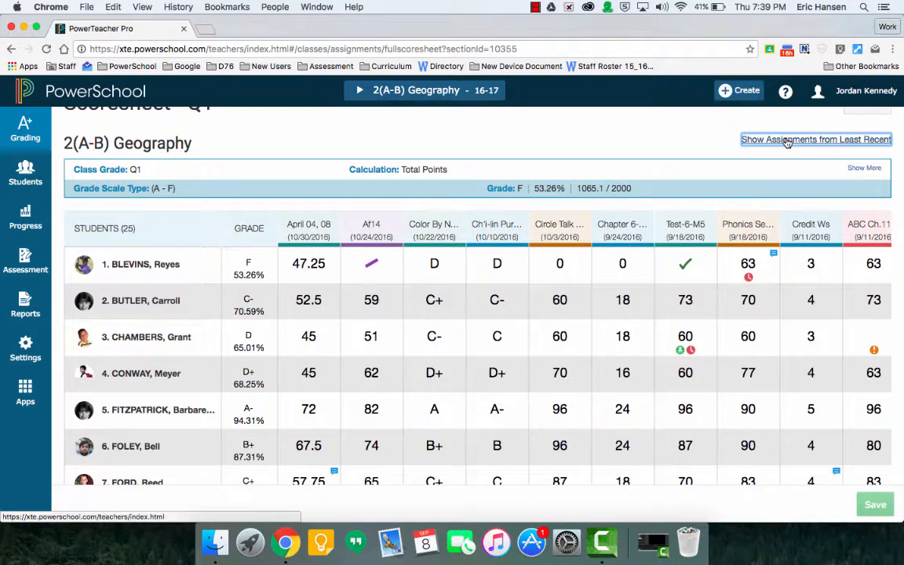
{"action": "left_click", "coordinate": [816, 138]}
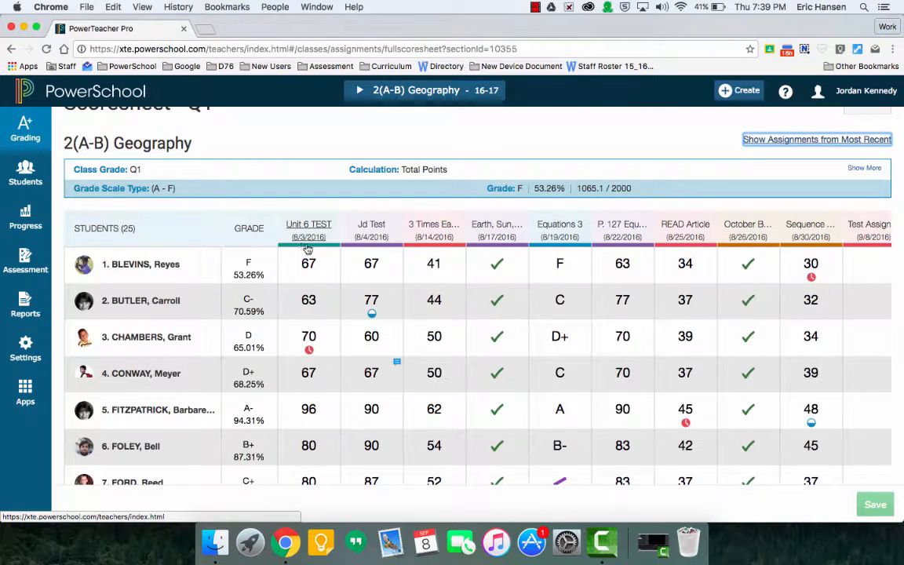
{"action": "mouse_move", "coordinate": [308, 237]}
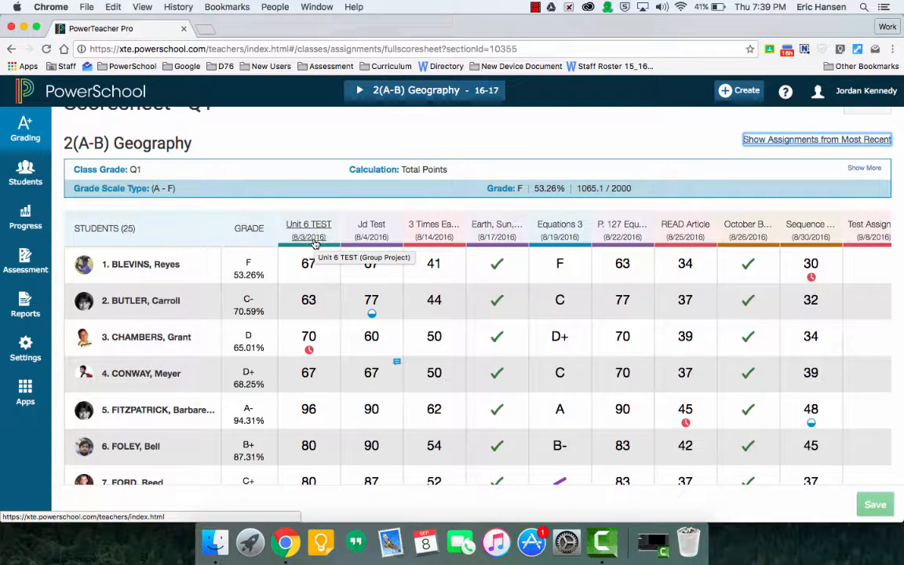
{"action": "mouse_move", "coordinate": [871, 242]}
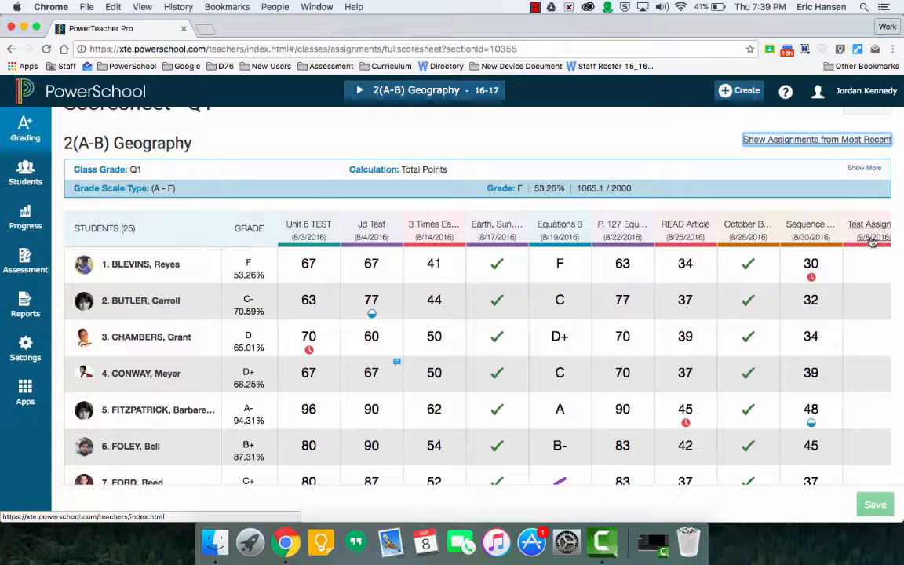
{"action": "mouse_move", "coordinate": [827, 148]}
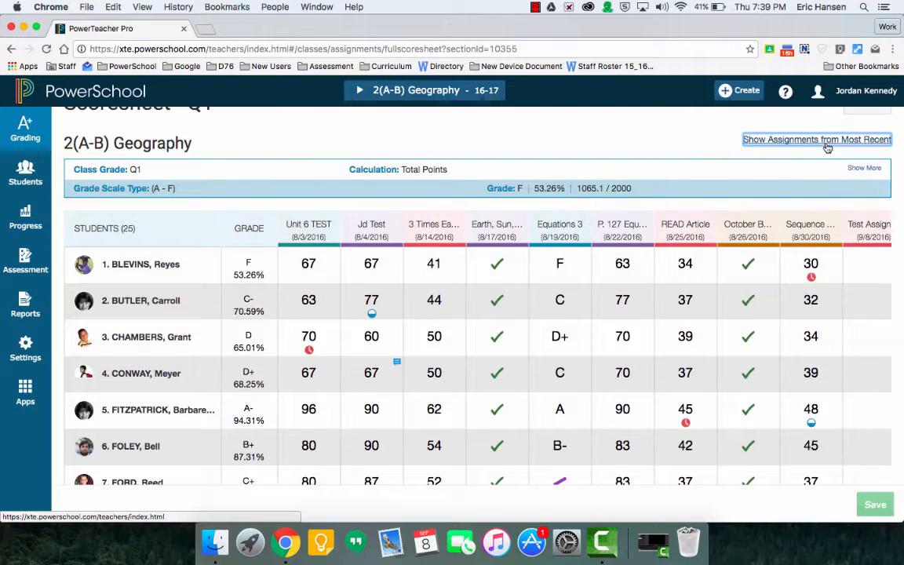
{"action": "left_click", "coordinate": [817, 138]}
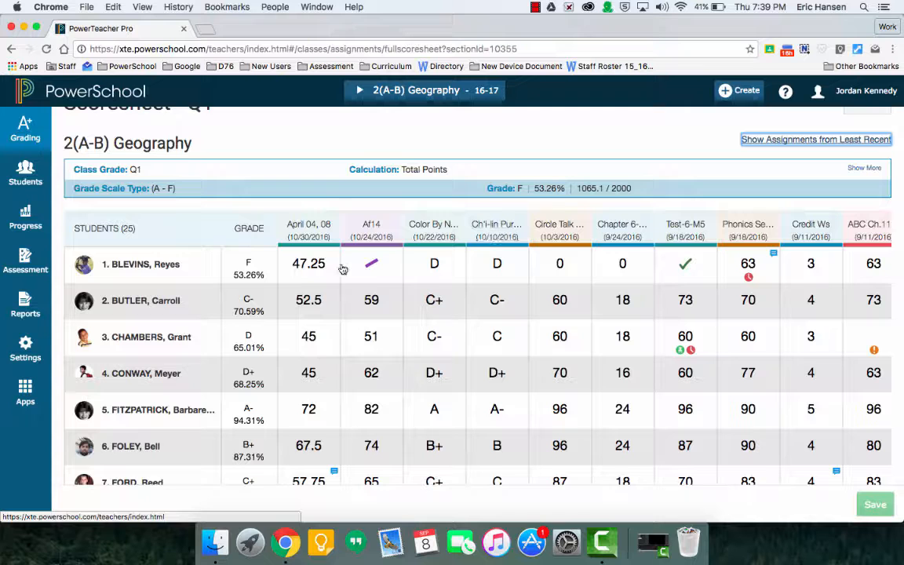
{"action": "mouse_move", "coordinate": [330, 298]}
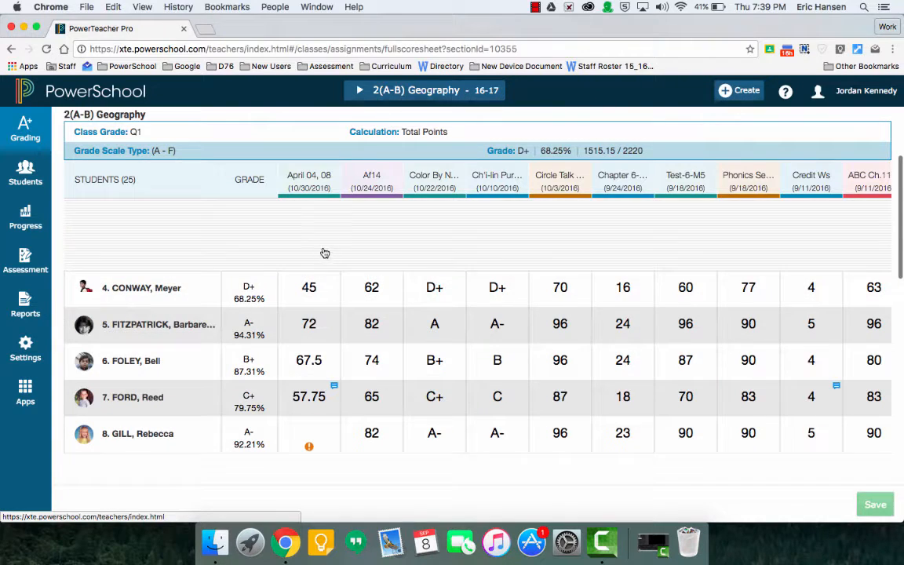
{"action": "scroll", "scroll_direction": "up", "scroll_amount": 3}
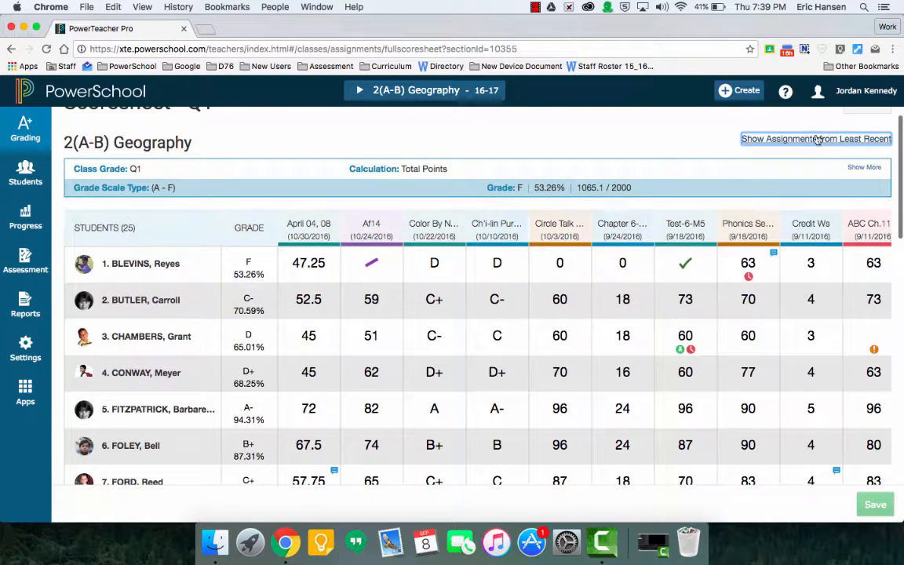
Enter Test Assignment scores of 90 and 70 for the first two students
{"action": "left_click", "coordinate": [816, 139]}
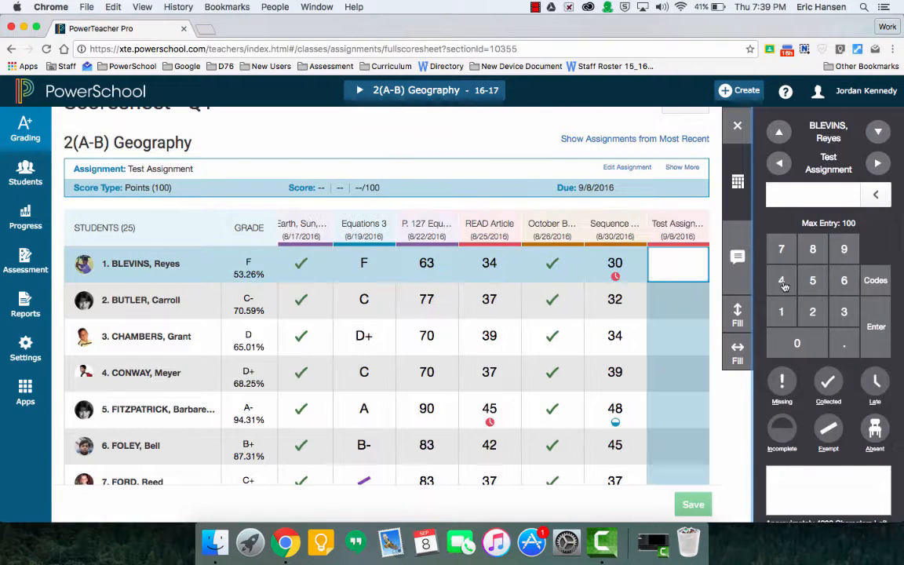
{"action": "mouse_move", "coordinate": [782, 248]}
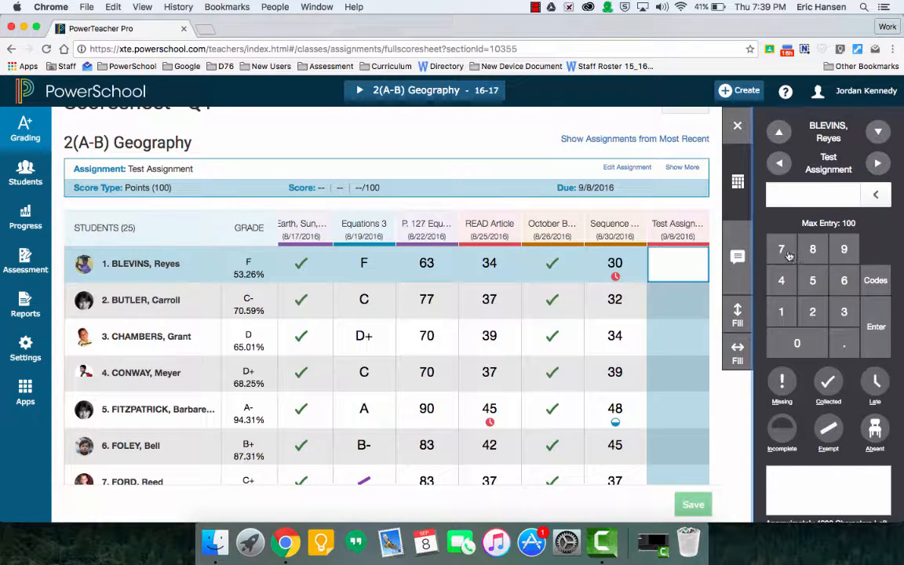
{"action": "mouse_move", "coordinate": [782, 280]}
{"action": "type", "text": "90"}
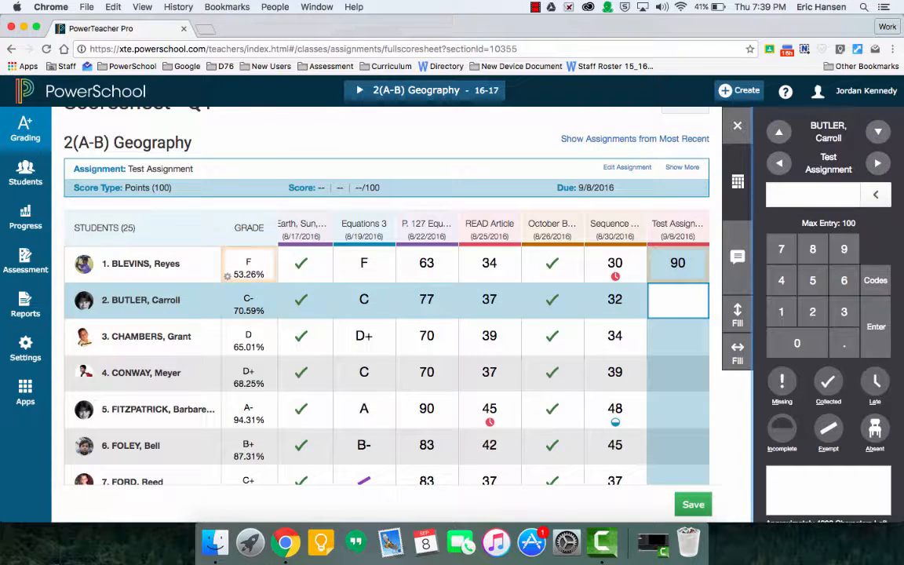
{"action": "type", "text": "70"}
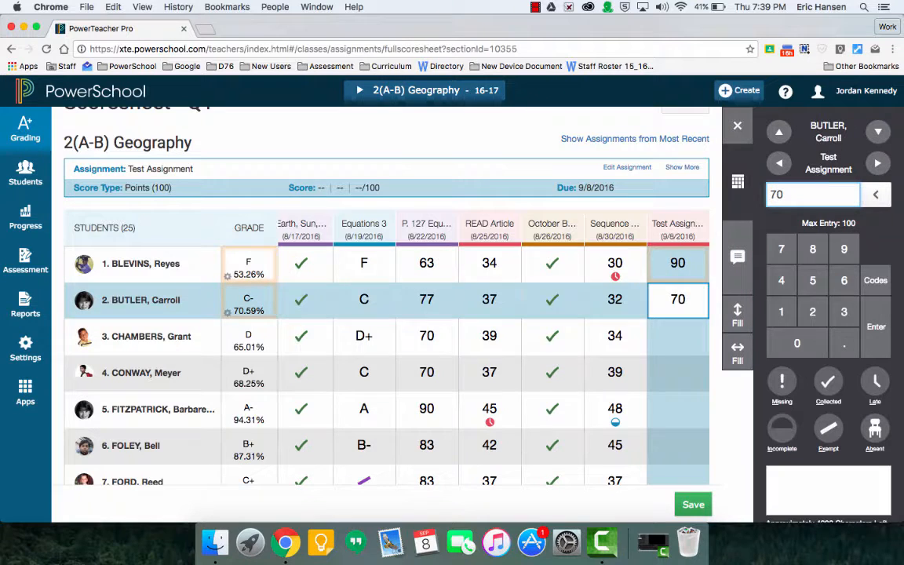
{"action": "left_click", "coordinate": [678, 336]}
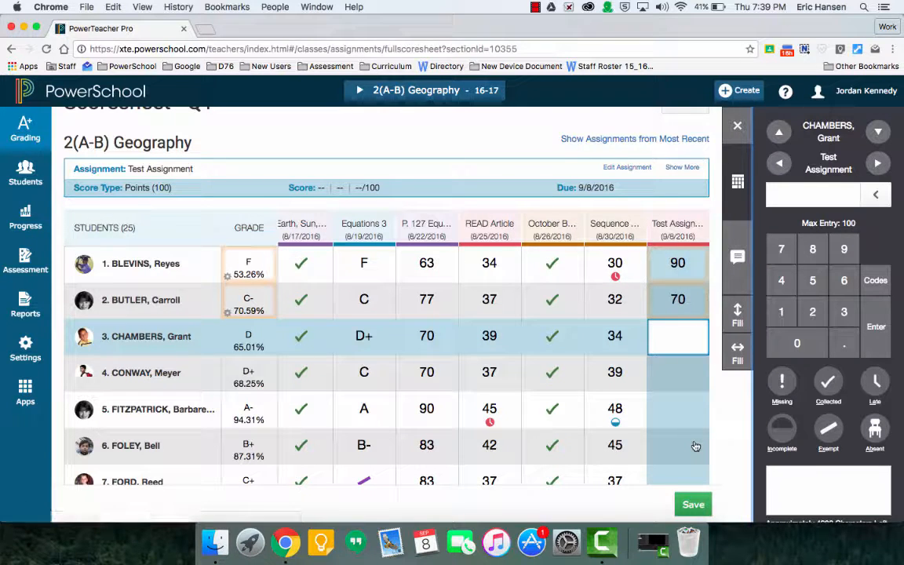
Save the Test Assignment scores of 90 and 70 and dismiss the 'Data saved' message
{"action": "left_click", "coordinate": [693, 504]}
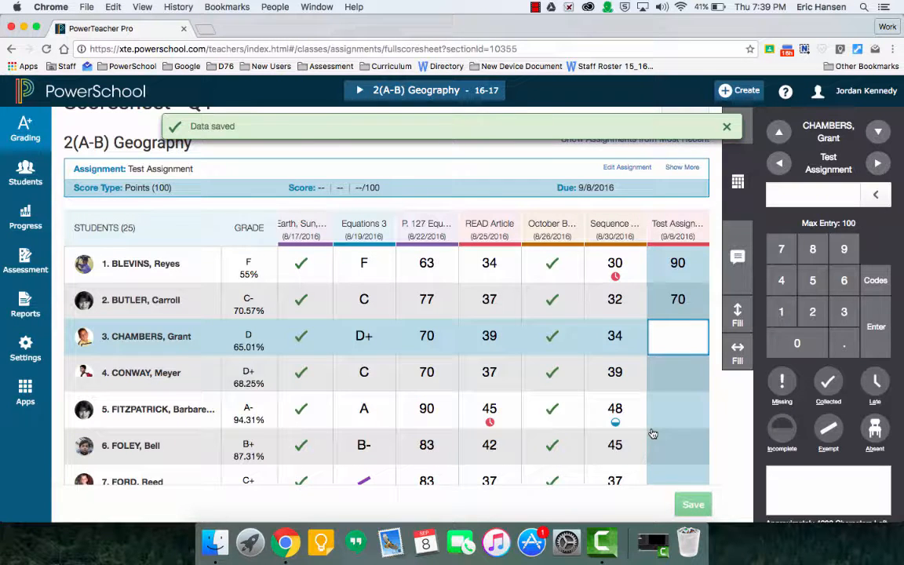
{"action": "mouse_move", "coordinate": [730, 410]}
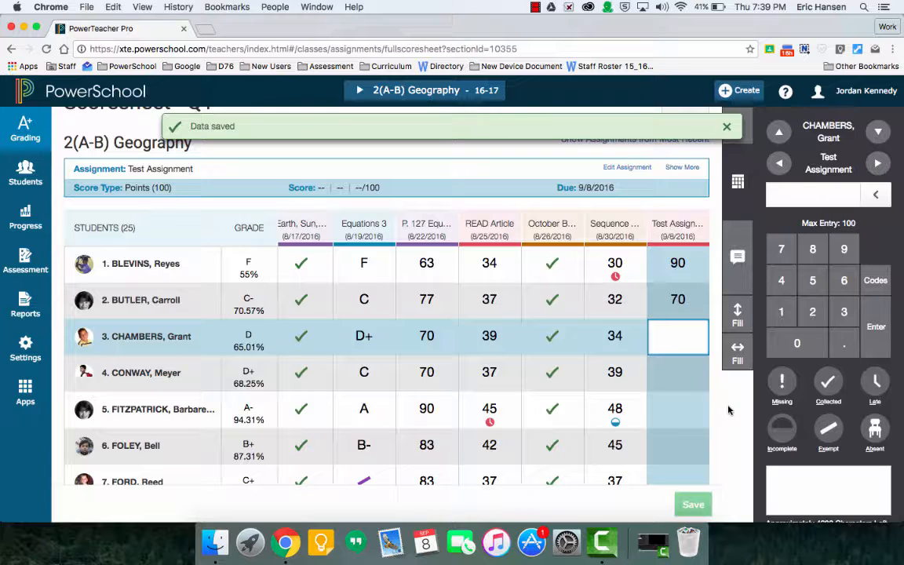
{"action": "mouse_move", "coordinate": [898, 275]}
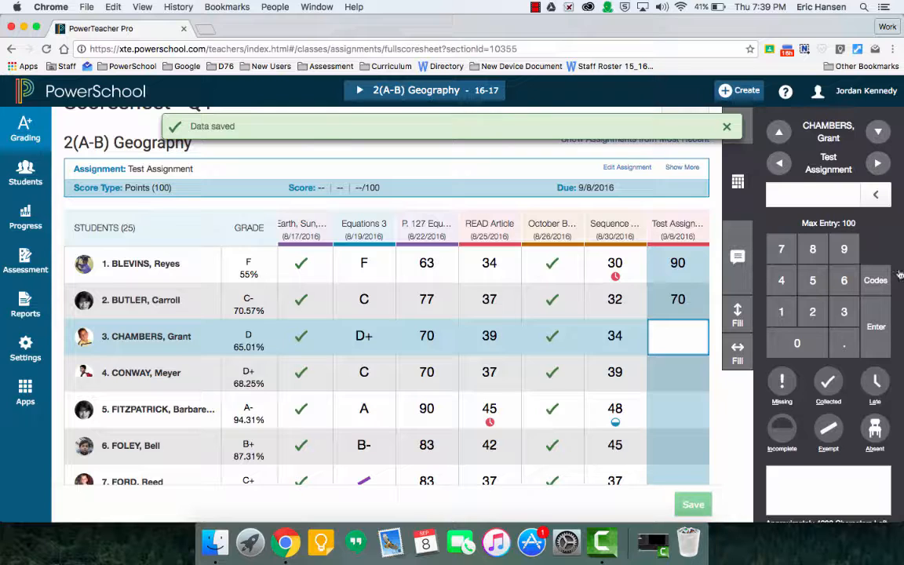
{"action": "left_click", "coordinate": [727, 125]}
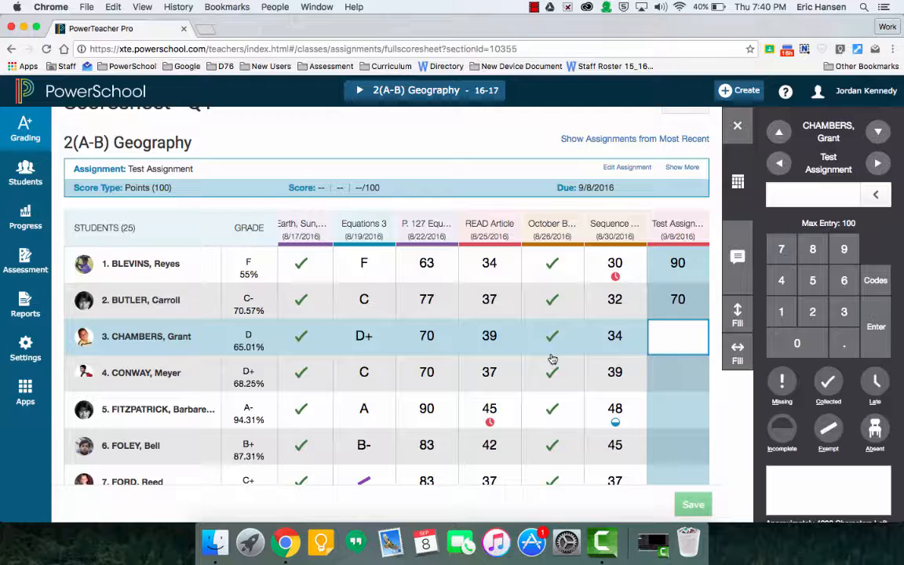
{"action": "mouse_move", "coordinate": [663, 537]}
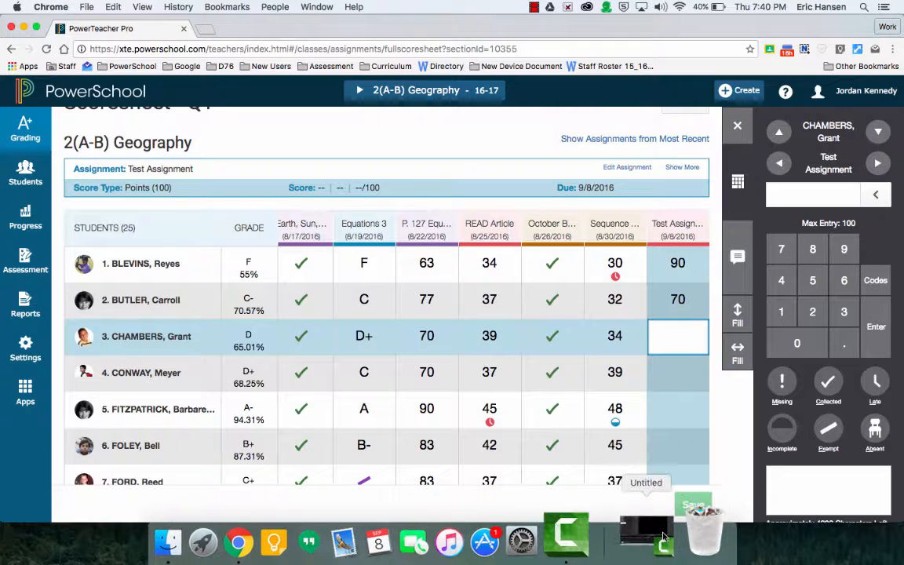